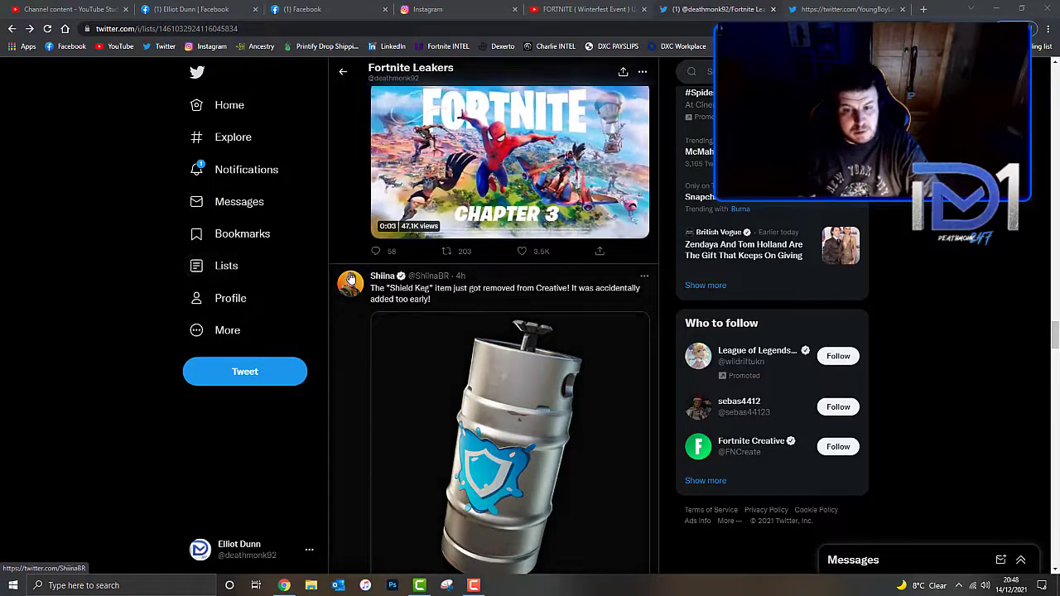
{"action": "mouse_move", "coordinate": [349, 281]}
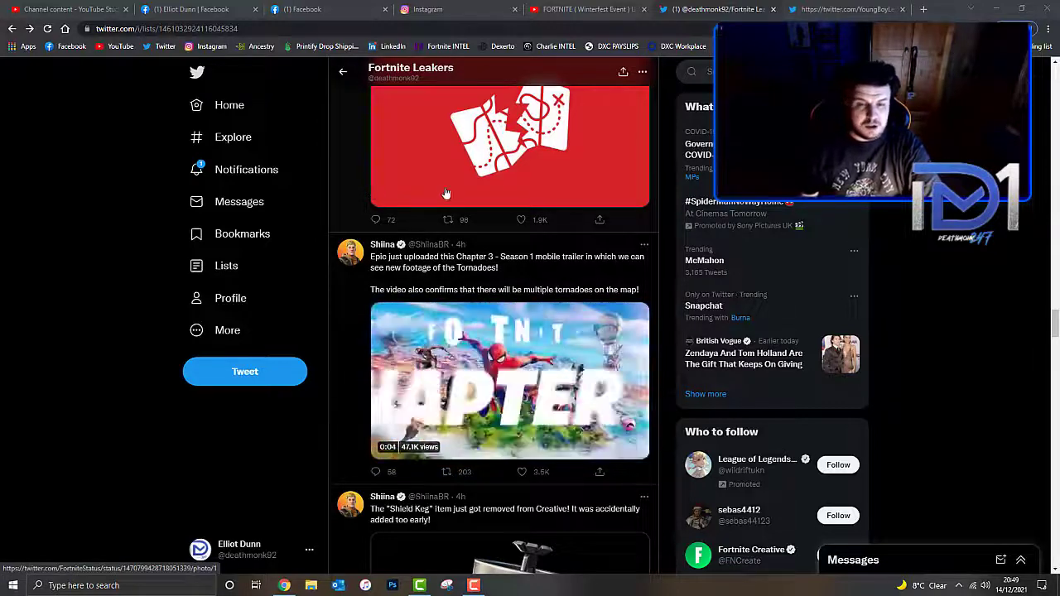
{"action": "mouse_move", "coordinate": [348, 252]}
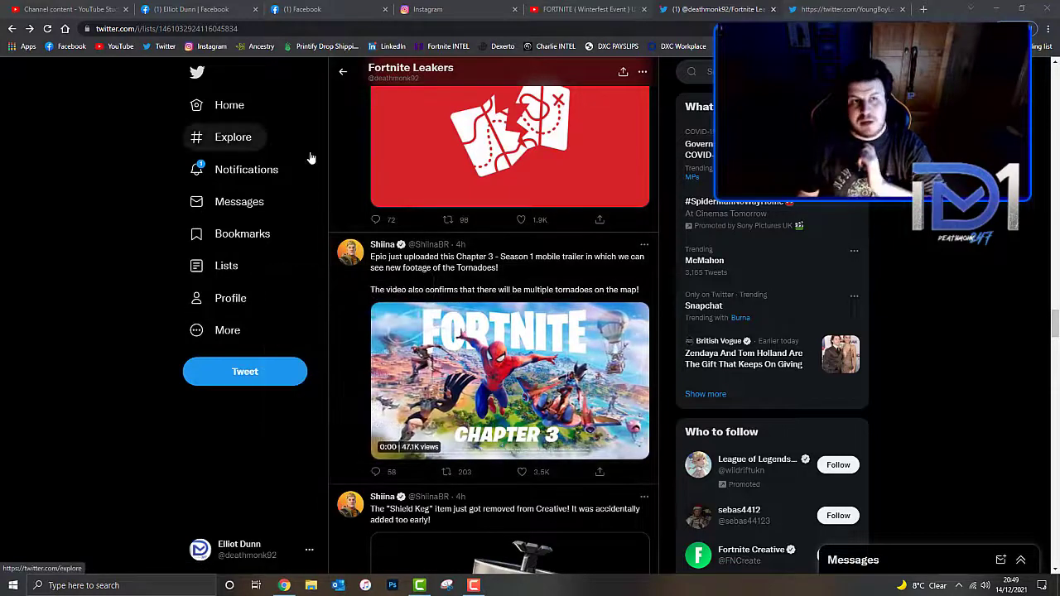
Open the bookmarked YouTube link from the tornado trailer tweet in a new tab.
{"action": "left_click", "coordinate": [510, 379]}
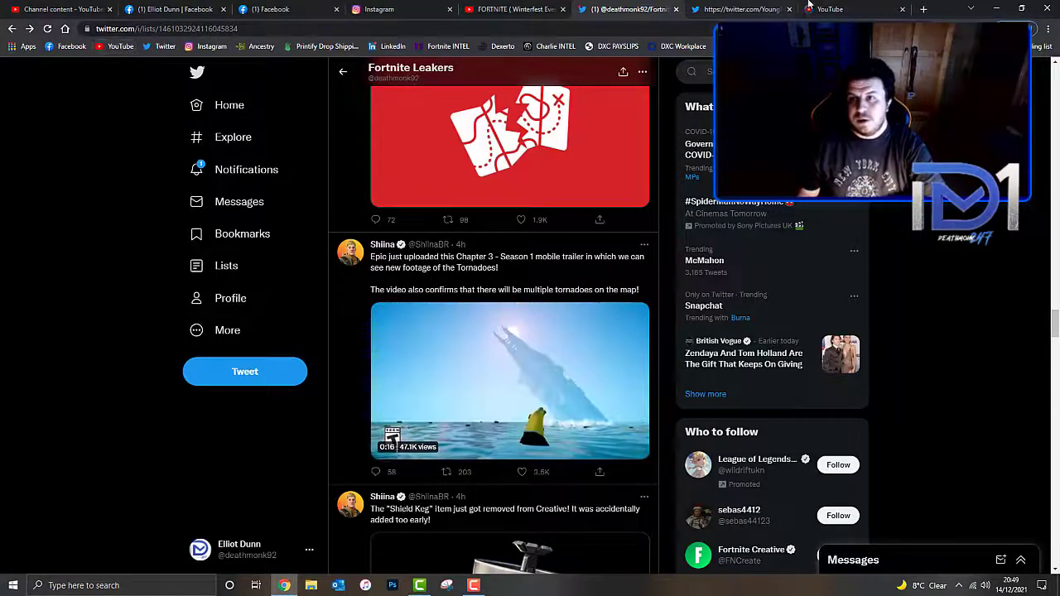
Search YouTube for 'fortnite chapter 3 mobile trailer' and look through the results.
{"action": "left_click", "coordinate": [828, 10]}
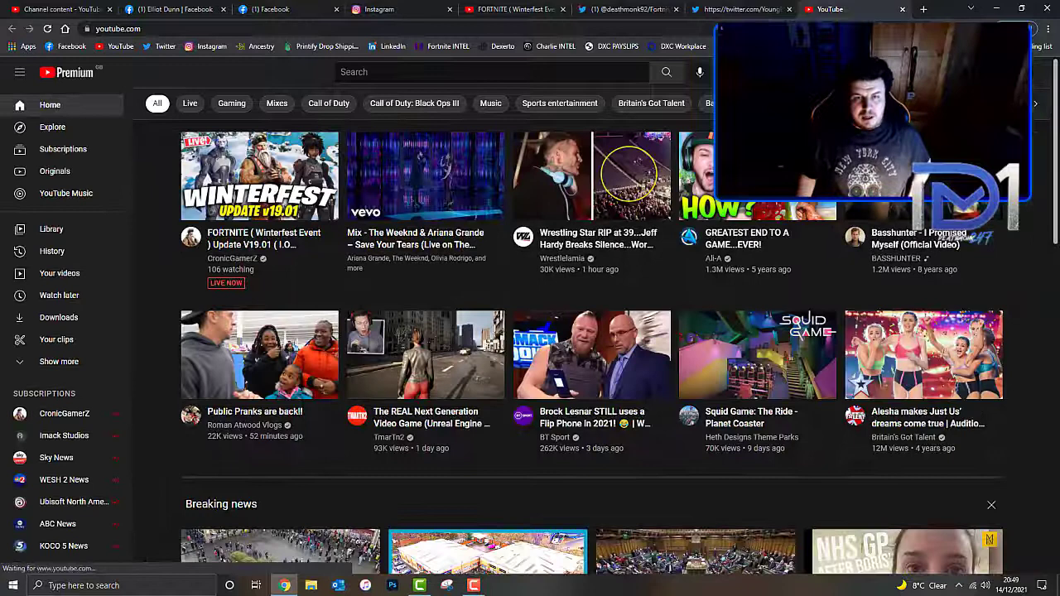
{"action": "type", "text": "f"}
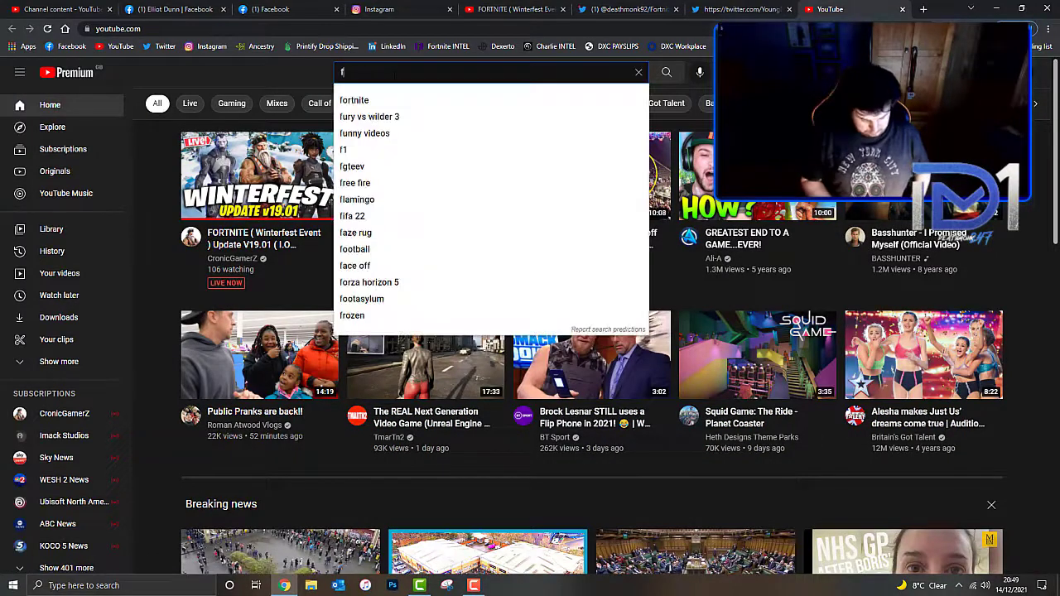
{"action": "type", "text": "ortnite chapter 3 mobile trailer"}
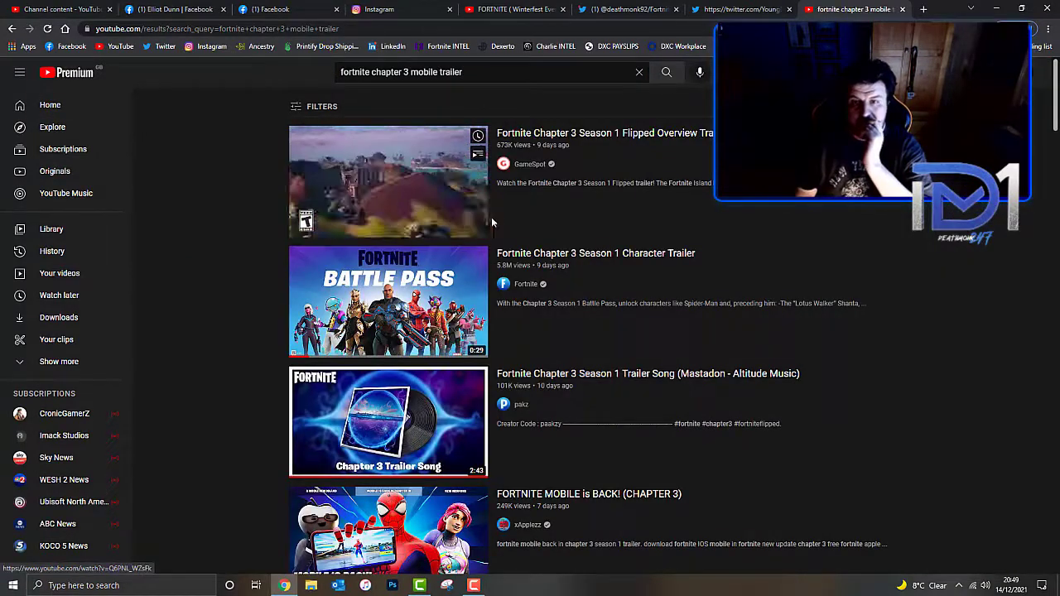
{"action": "scroll", "scroll_direction": "down", "scroll_amount": 3}
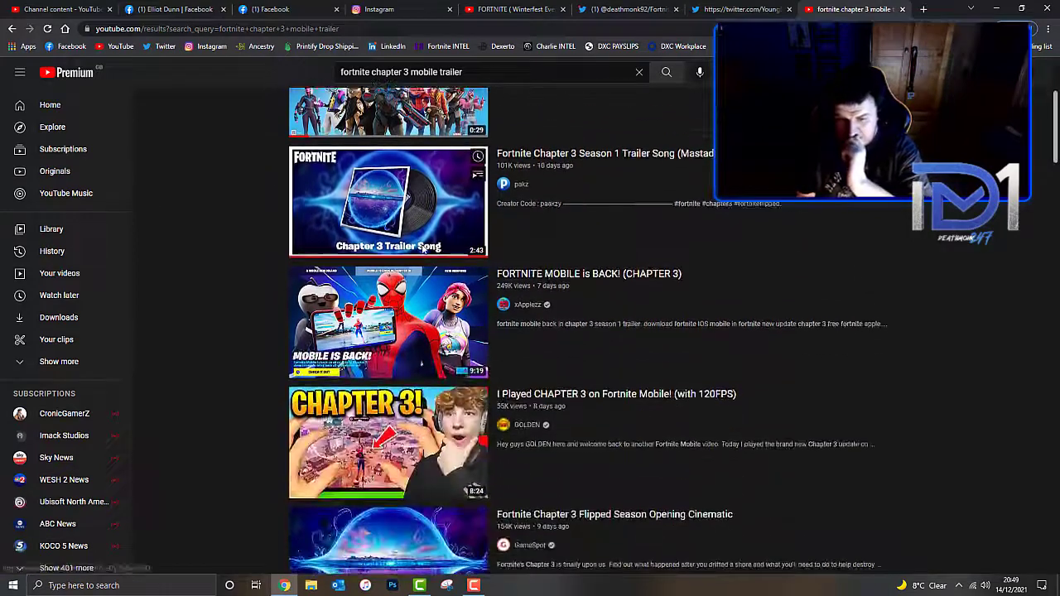
{"action": "scroll", "scroll_direction": "down", "scroll_amount": 3}
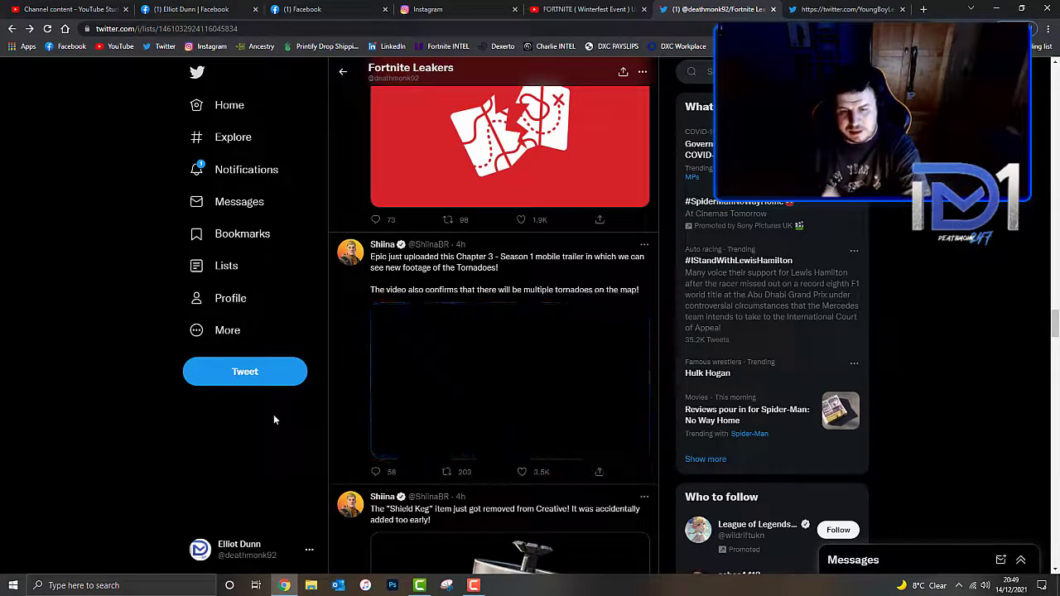
Play the Chapter 3 mobile trailer in the tornado tweet, then pause it.
{"action": "left_click", "coordinate": [510, 381]}
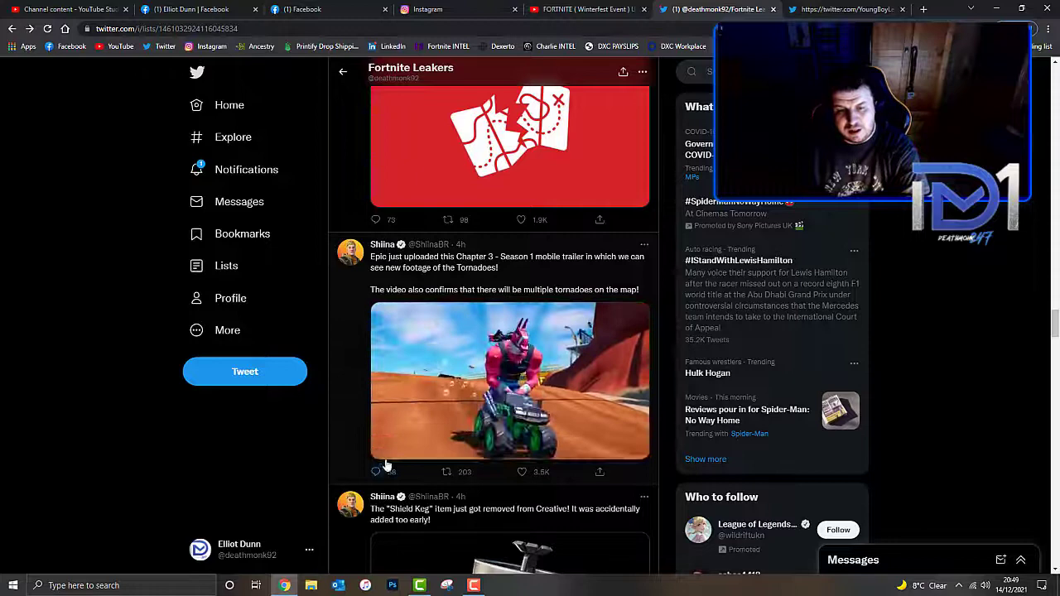
{"action": "left_click", "coordinate": [510, 381]}
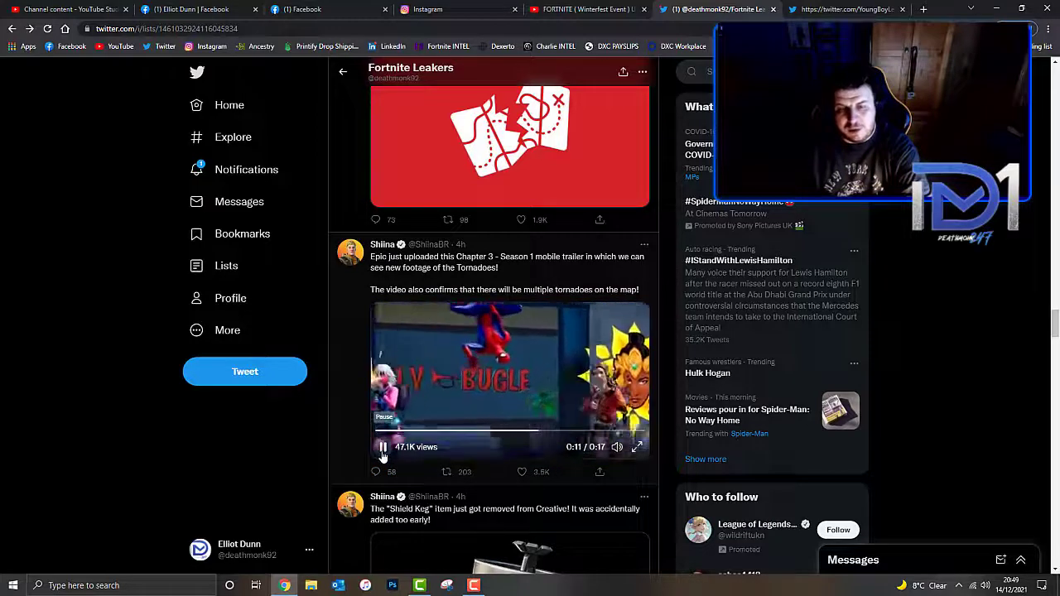
{"action": "left_click", "coordinate": [383, 447]}
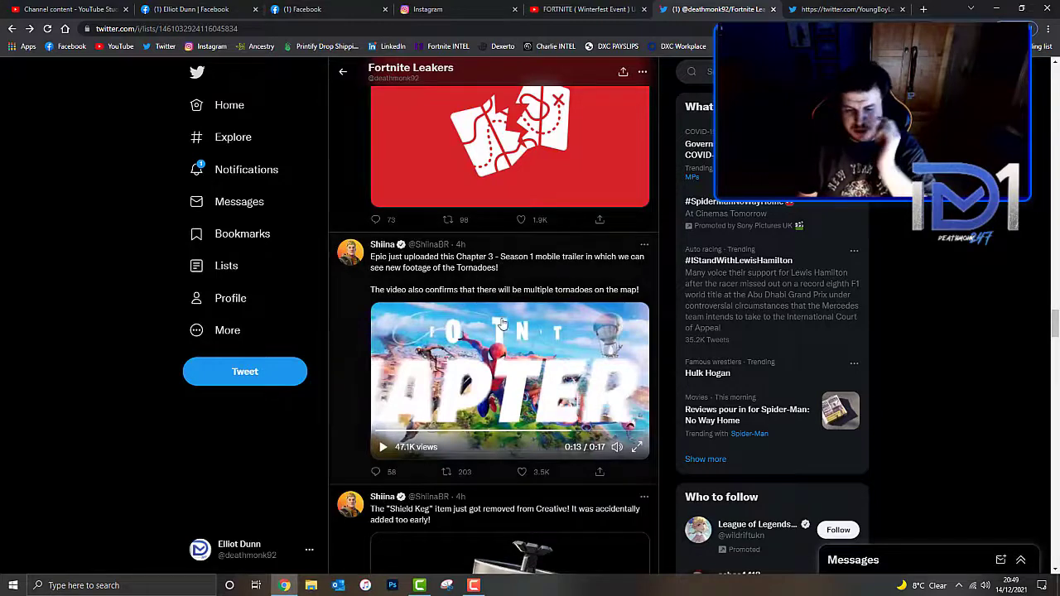
Scroll the Fortnite Leakers list past the Blizzabelle skin and Voidlander Pack tweets.
{"action": "scroll", "scroll_direction": "down", "scroll_amount": 3}
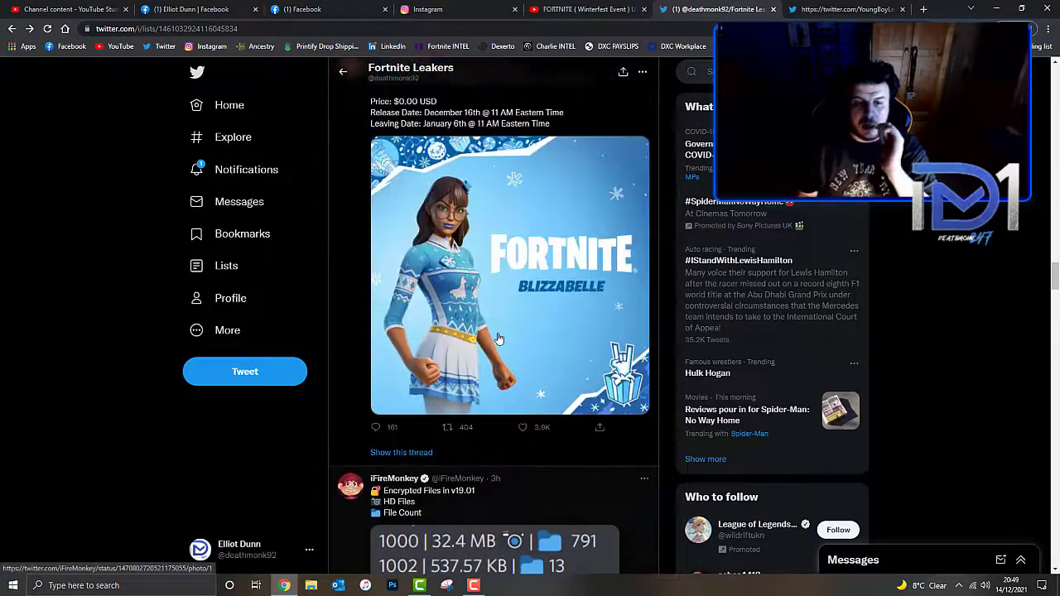
{"action": "scroll", "scroll_direction": "up", "scroll_amount": 3}
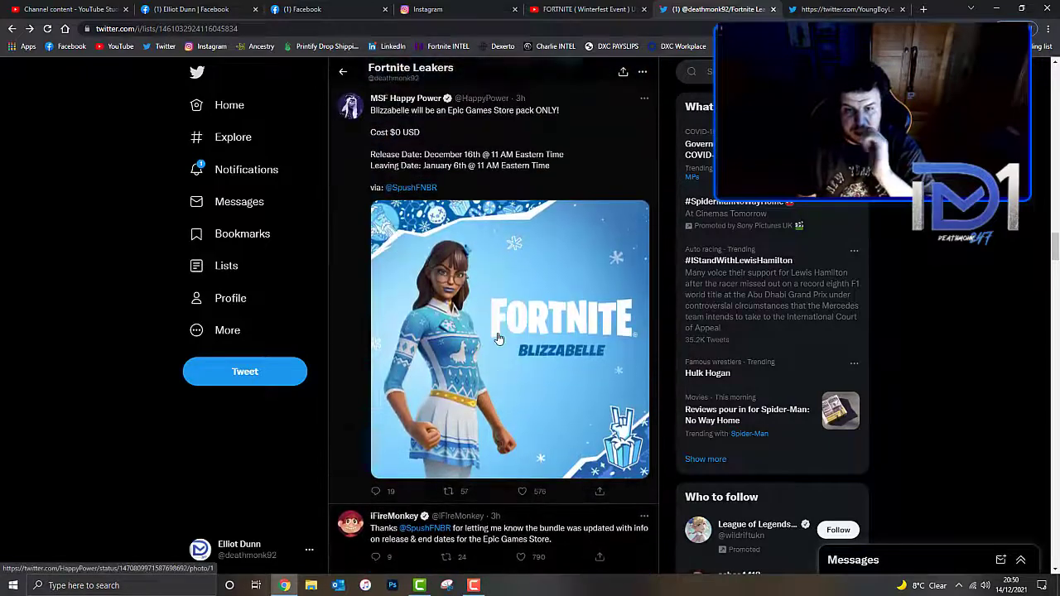
{"action": "scroll", "scroll_direction": "down", "scroll_amount": 3}
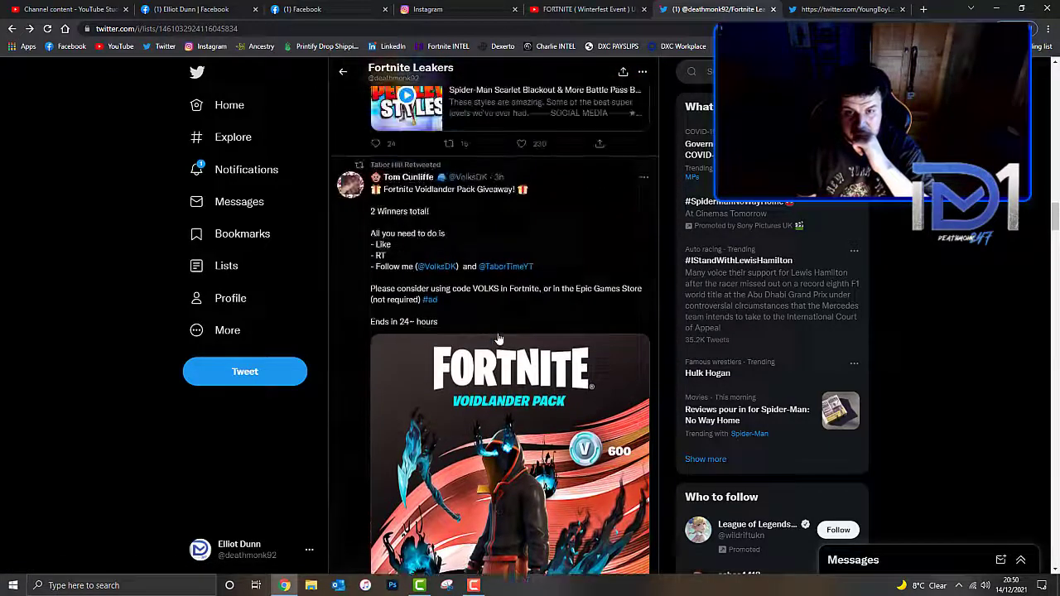
{"action": "scroll", "scroll_direction": "up", "scroll_amount": 3}
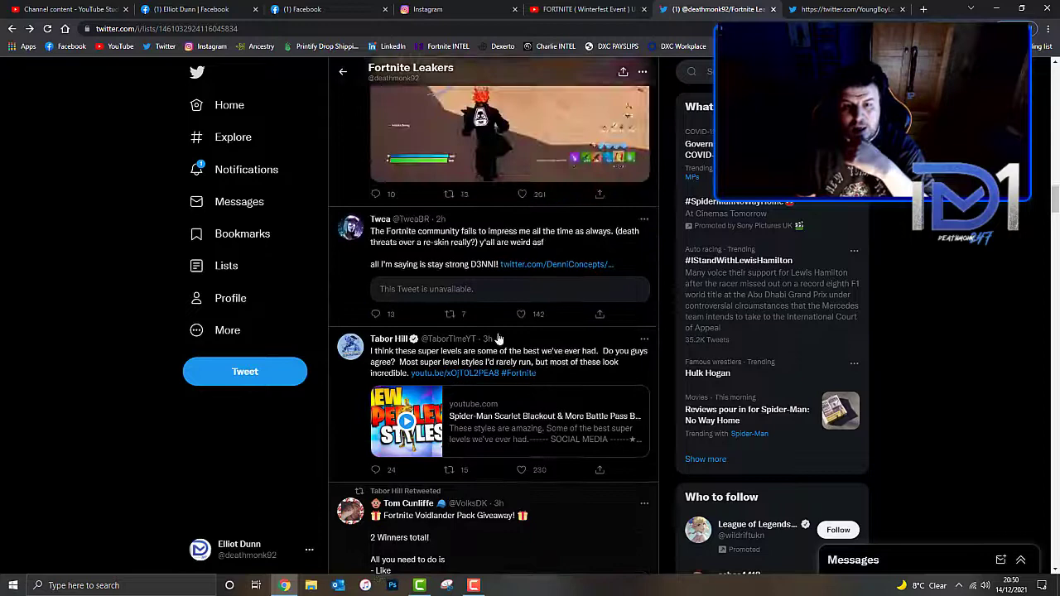
{"action": "scroll", "scroll_direction": "up", "scroll_amount": 3}
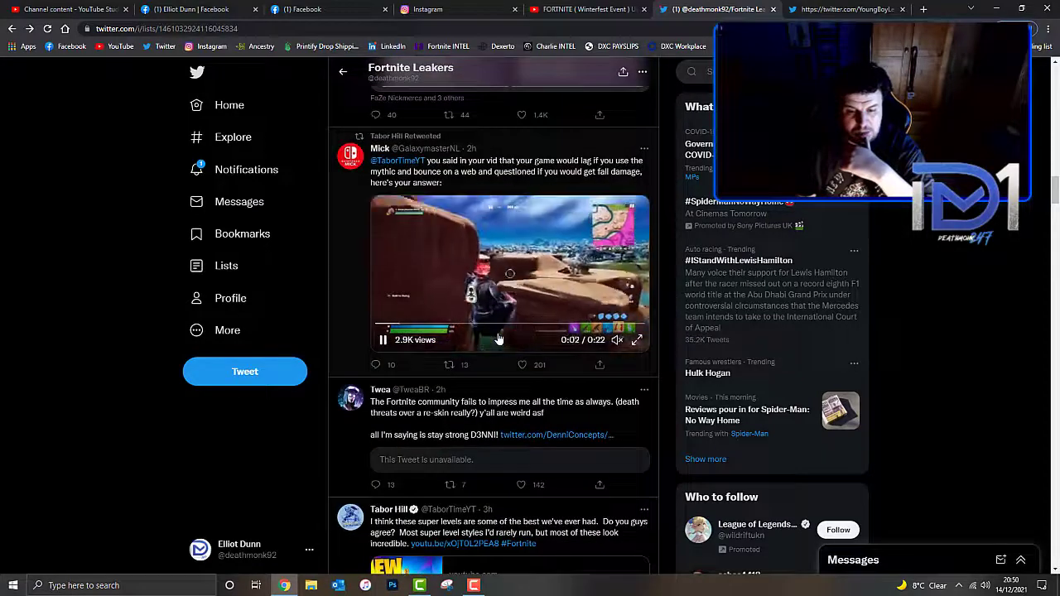
{"action": "scroll", "scroll_direction": "up", "scroll_amount": 3}
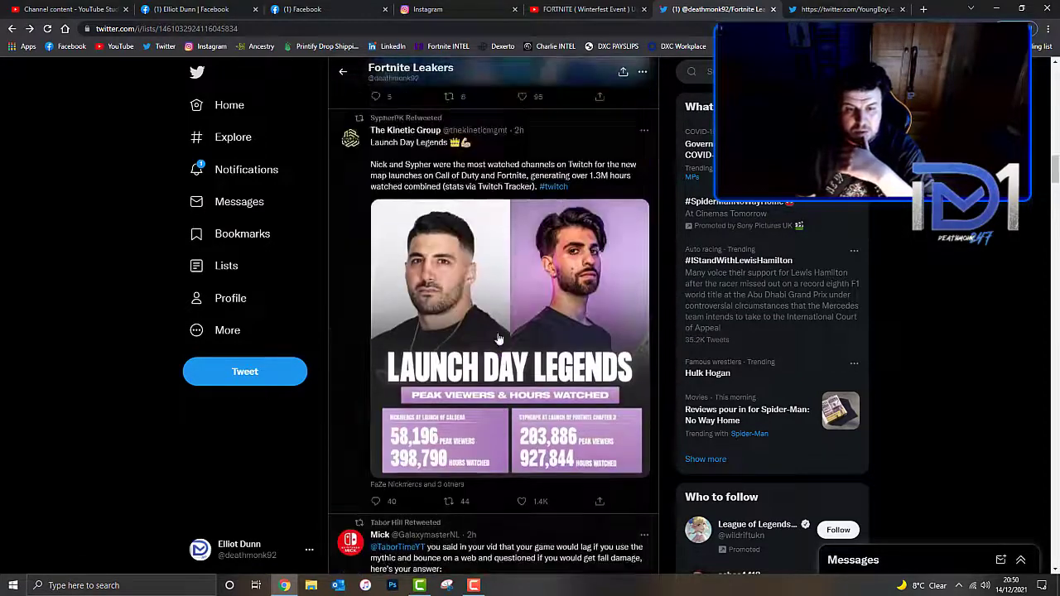
{"action": "scroll", "scroll_direction": "down", "scroll_amount": 3}
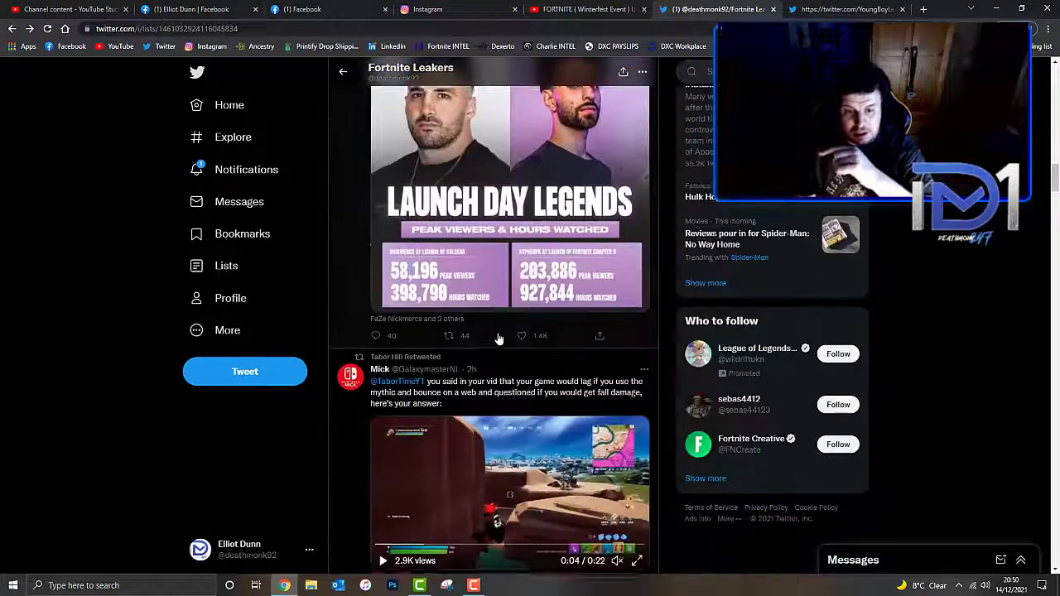
{"action": "scroll", "scroll_direction": "down", "scroll_amount": 3}
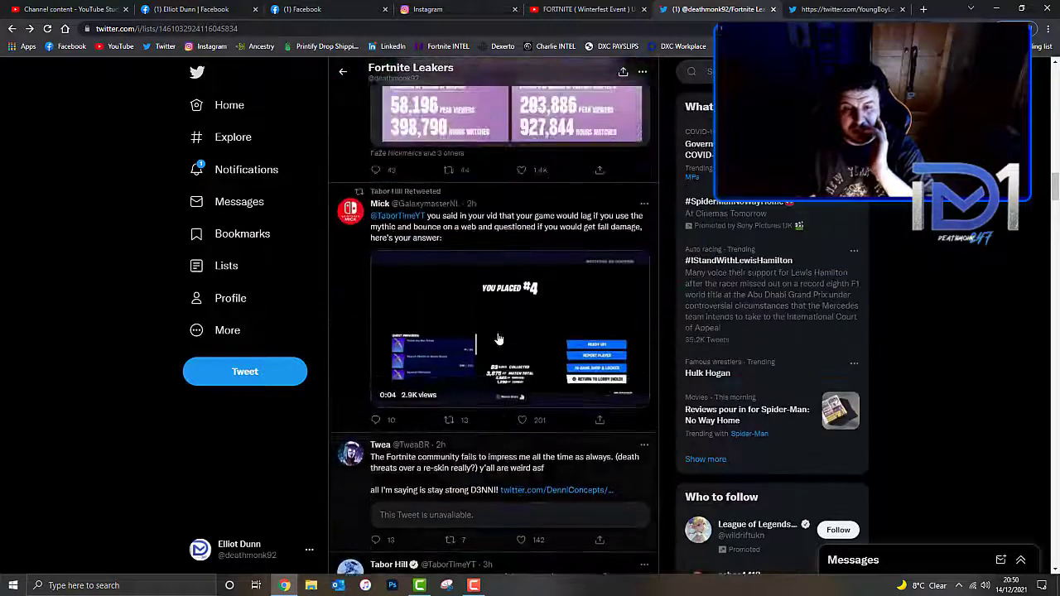
Move through the list to the short leaked clip tweet and play it.
{"action": "scroll", "scroll_direction": "down", "scroll_amount": 3}
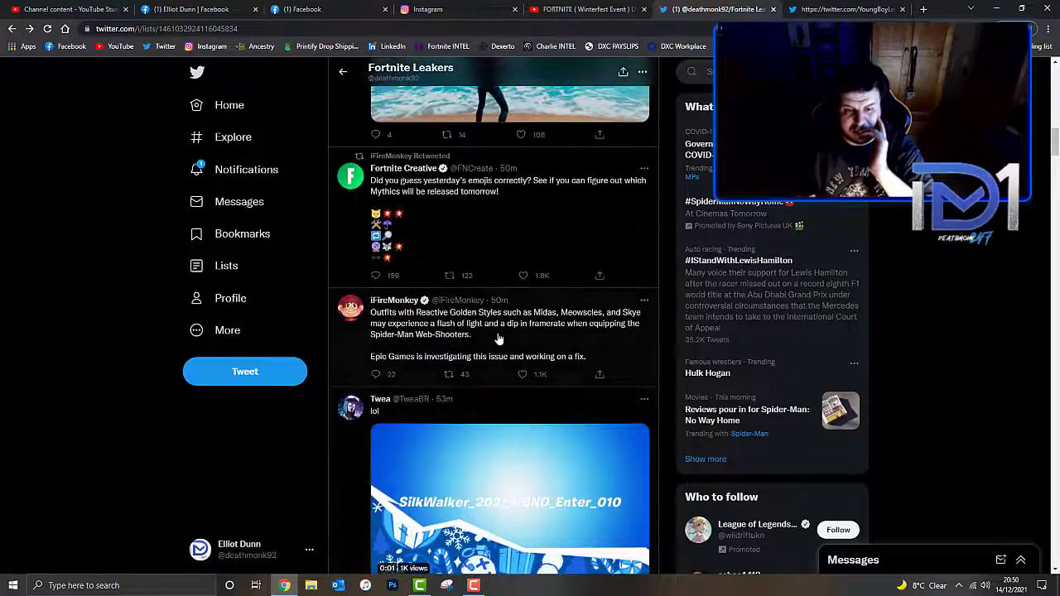
{"action": "scroll", "scroll_direction": "down", "scroll_amount": 3}
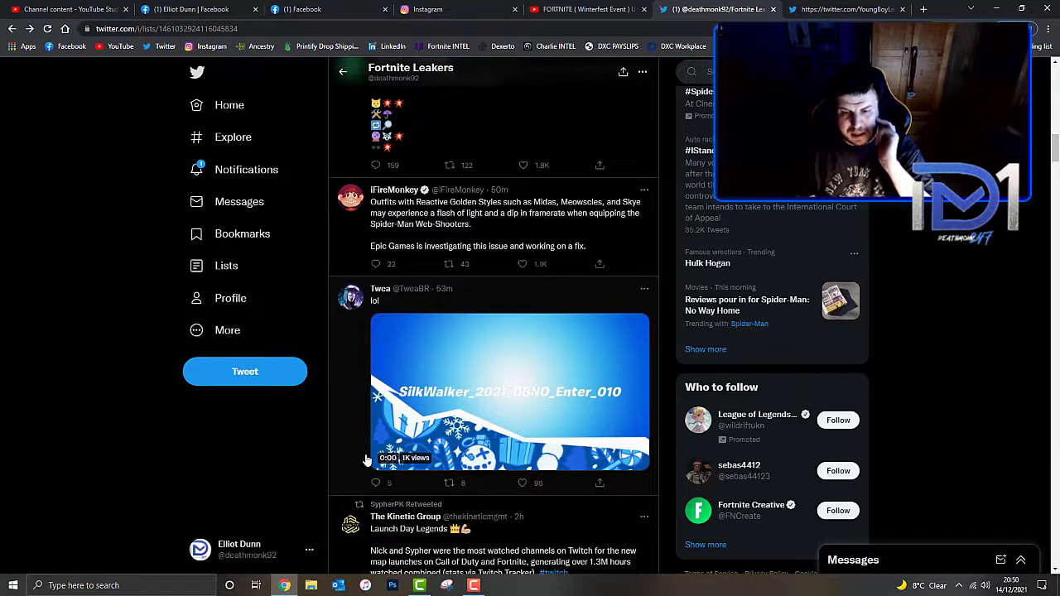
{"action": "left_click", "coordinate": [511, 390]}
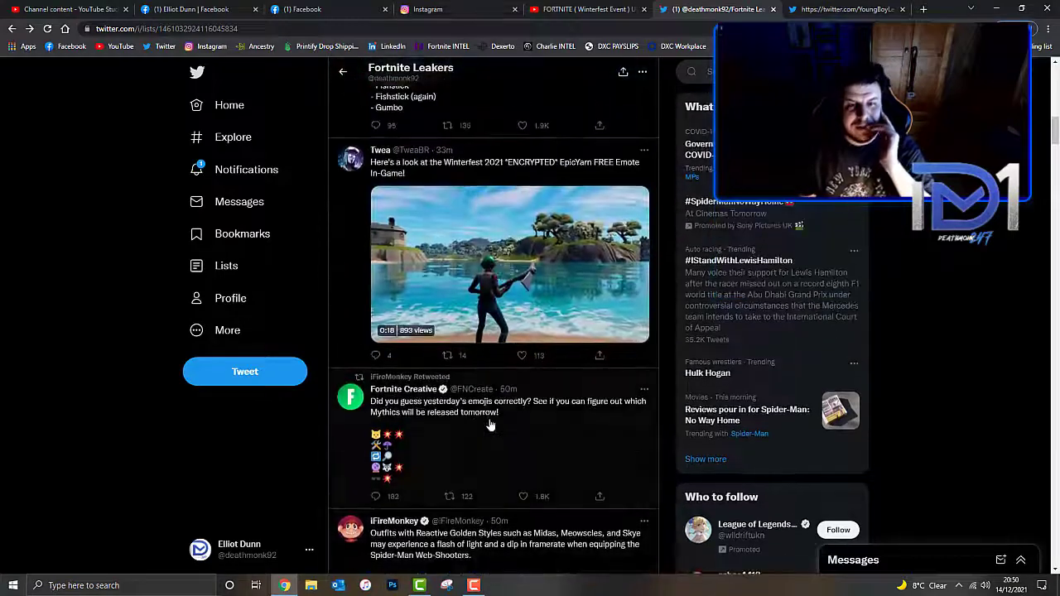
Play the Winterfest 2021 encrypted emote video in the Fortnite Leakers list.
{"action": "scroll", "scroll_direction": "up", "scroll_amount": 3}
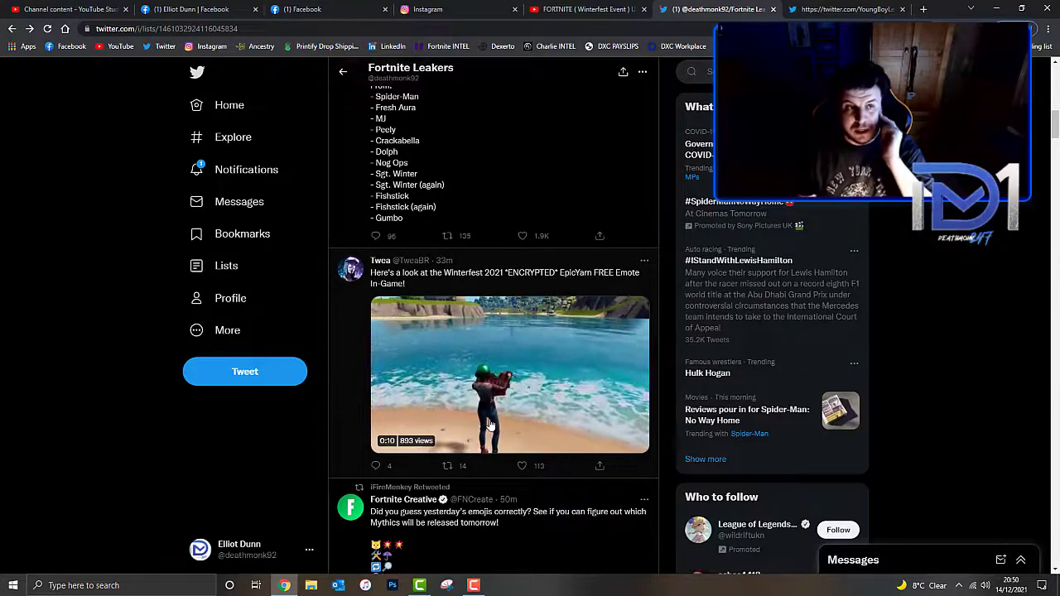
{"action": "left_click", "coordinate": [510, 373]}
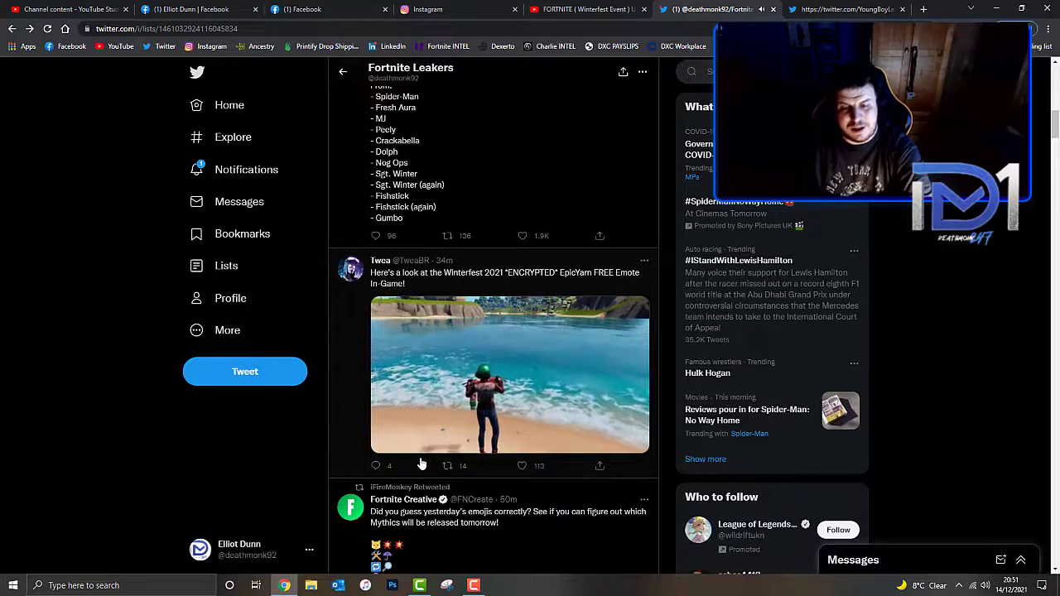
{"action": "left_click", "coordinate": [510, 374]}
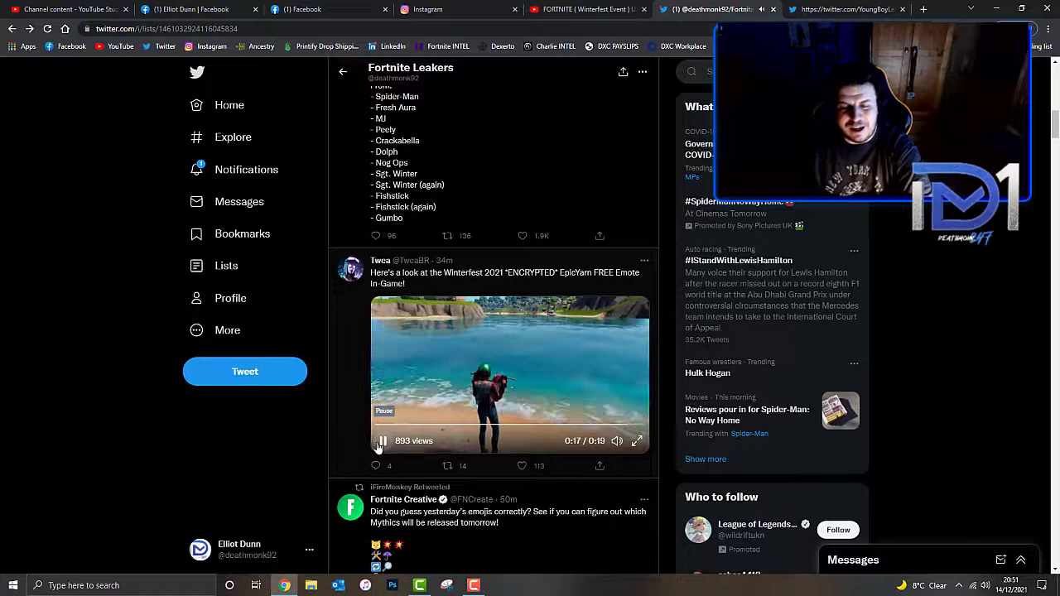
{"action": "scroll", "scroll_direction": "up", "scroll_amount": 3}
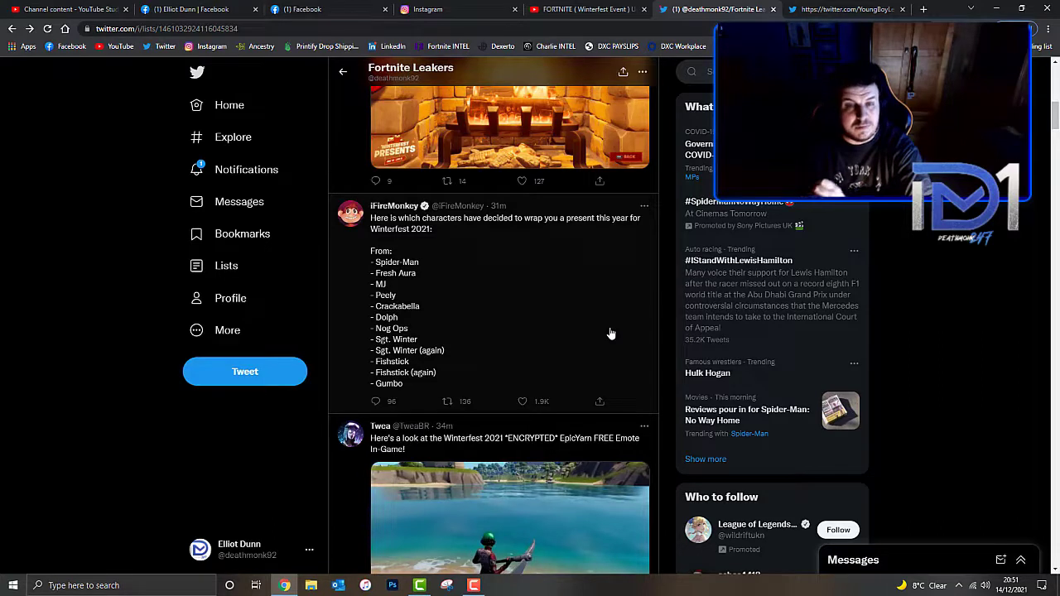
{"action": "mouse_move", "coordinate": [351, 285]}
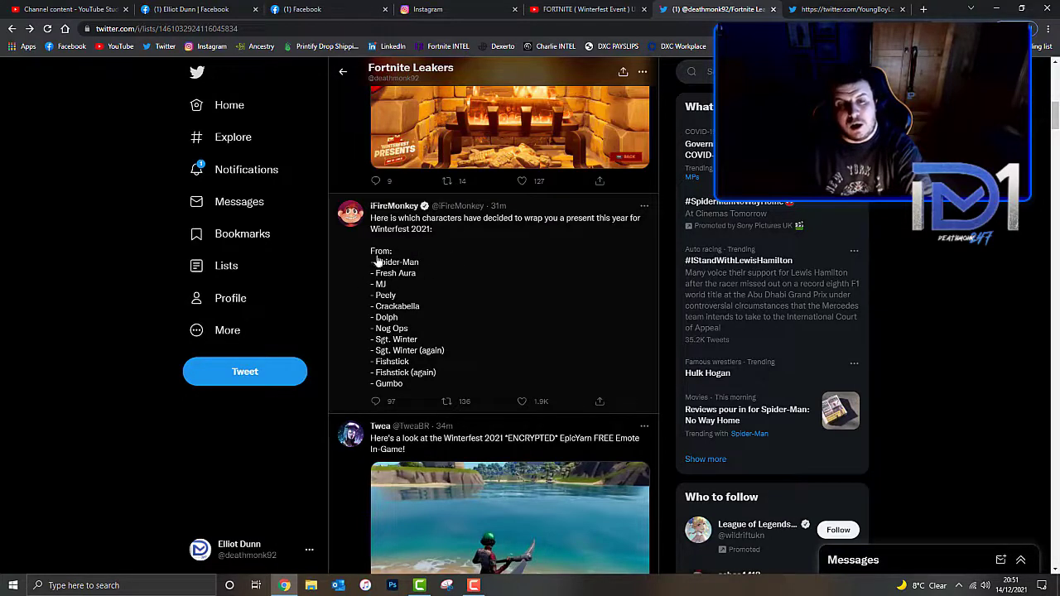
{"action": "mouse_move", "coordinate": [410, 279]}
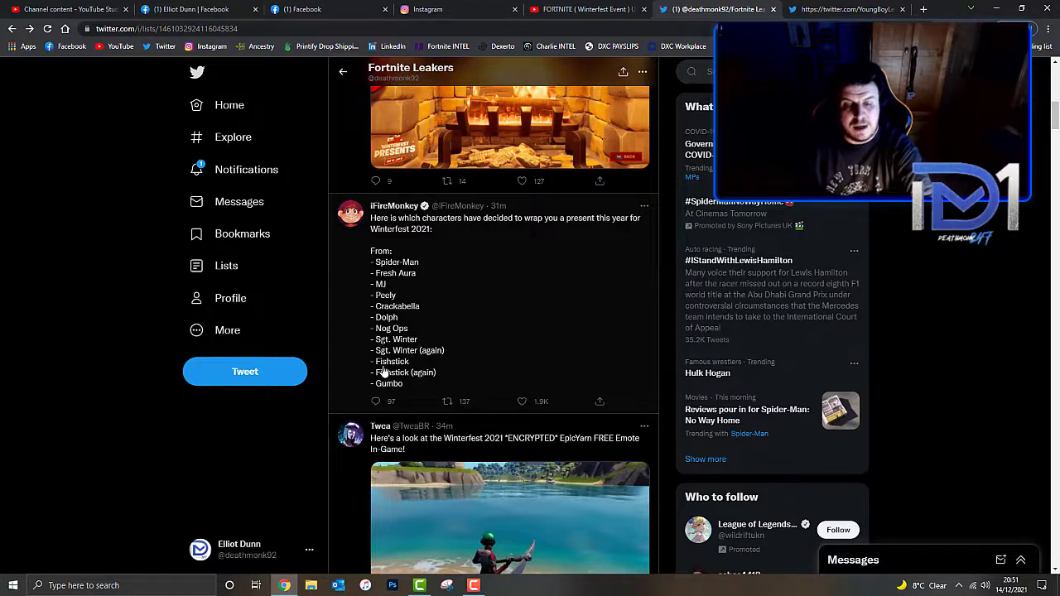
{"action": "mouse_move", "coordinate": [394, 393]}
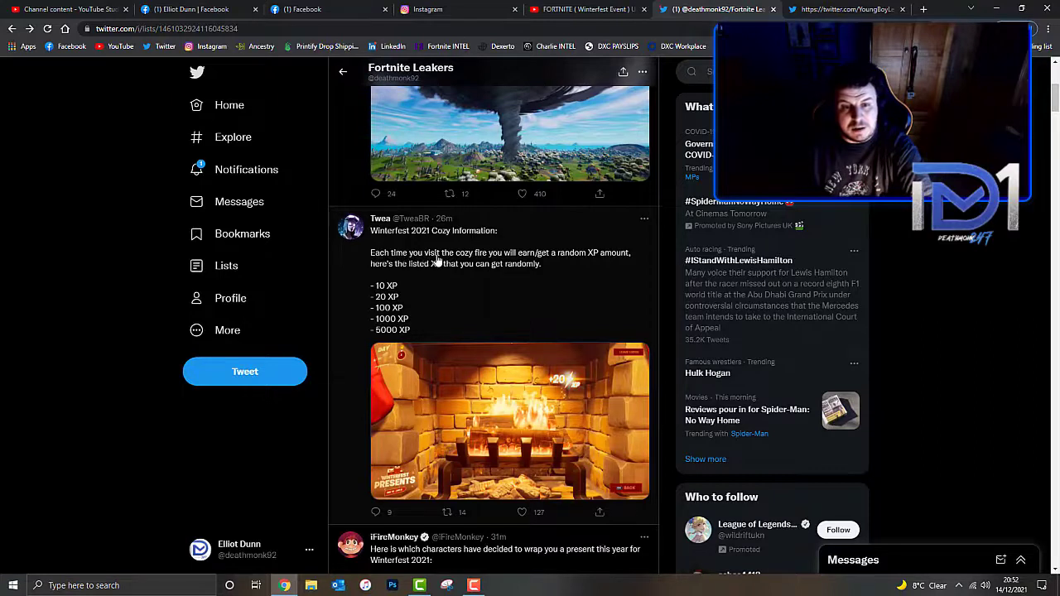
{"action": "mouse_move", "coordinate": [514, 262]}
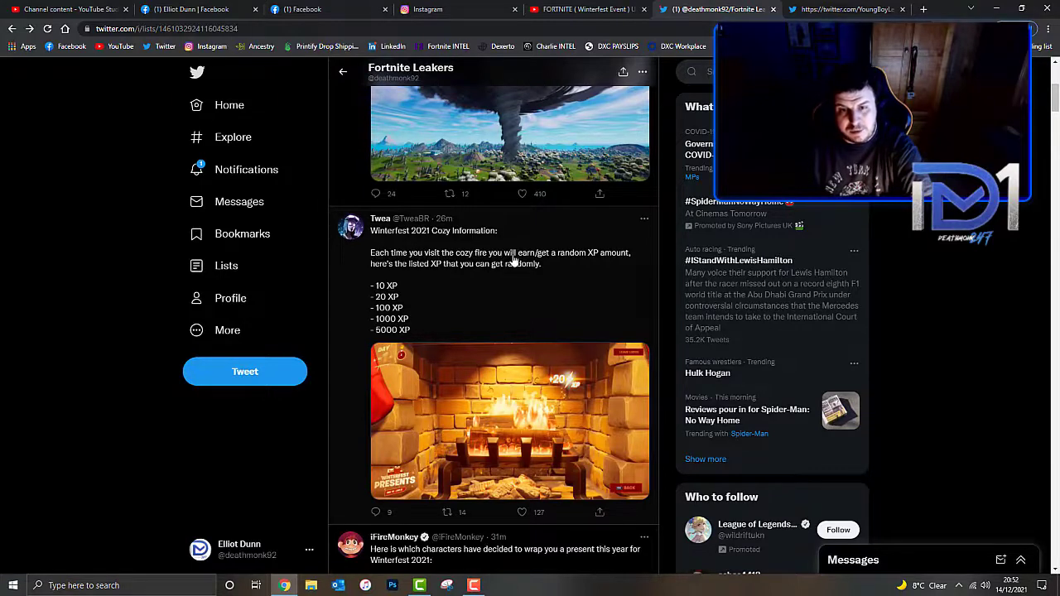
{"action": "mouse_move", "coordinate": [570, 265]}
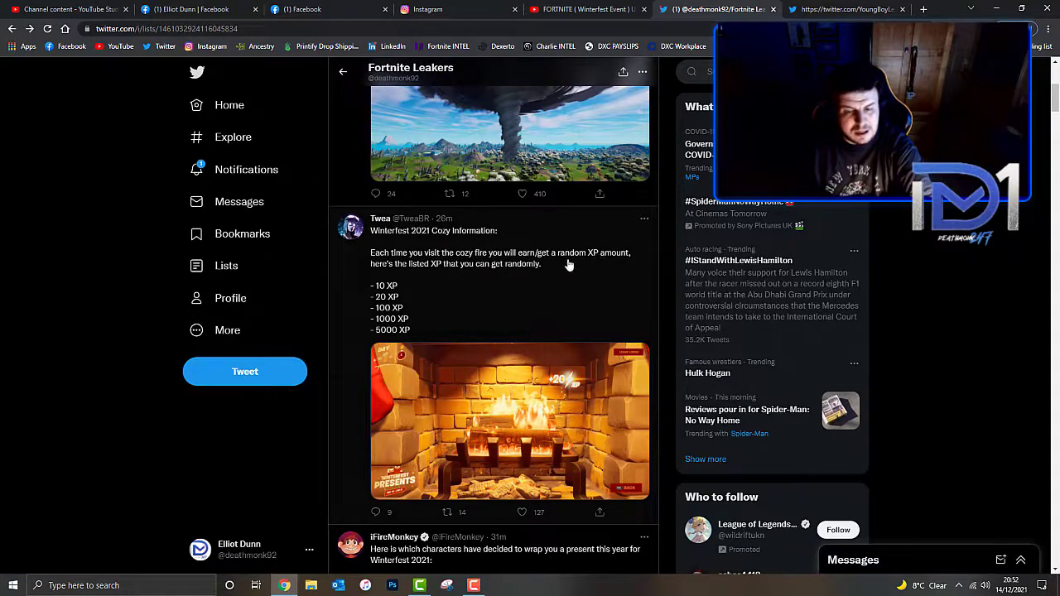
{"action": "mouse_move", "coordinate": [411, 285]}
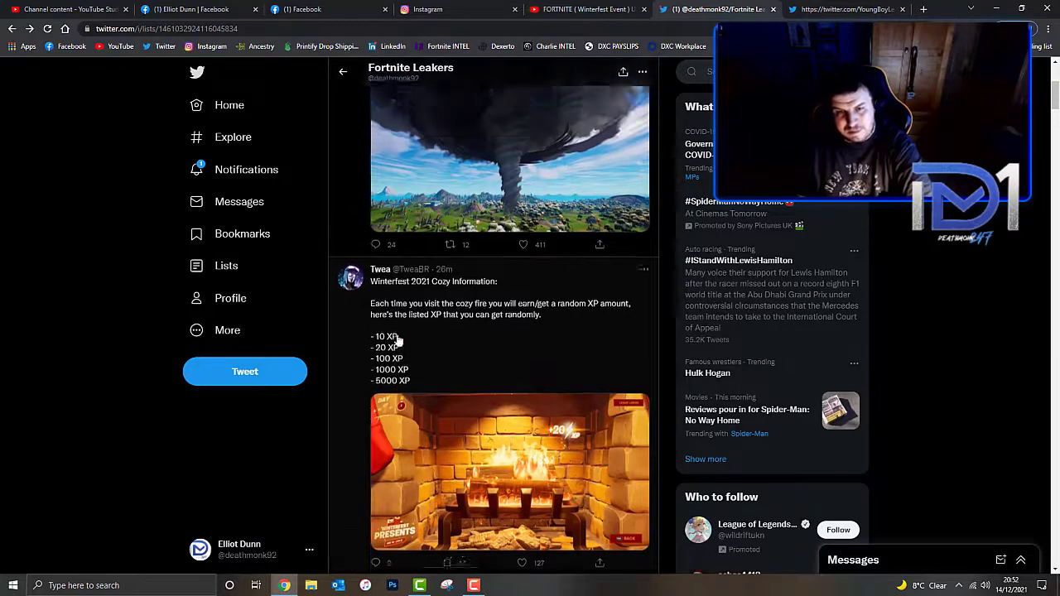
{"action": "scroll", "scroll_direction": "up", "scroll_amount": 3}
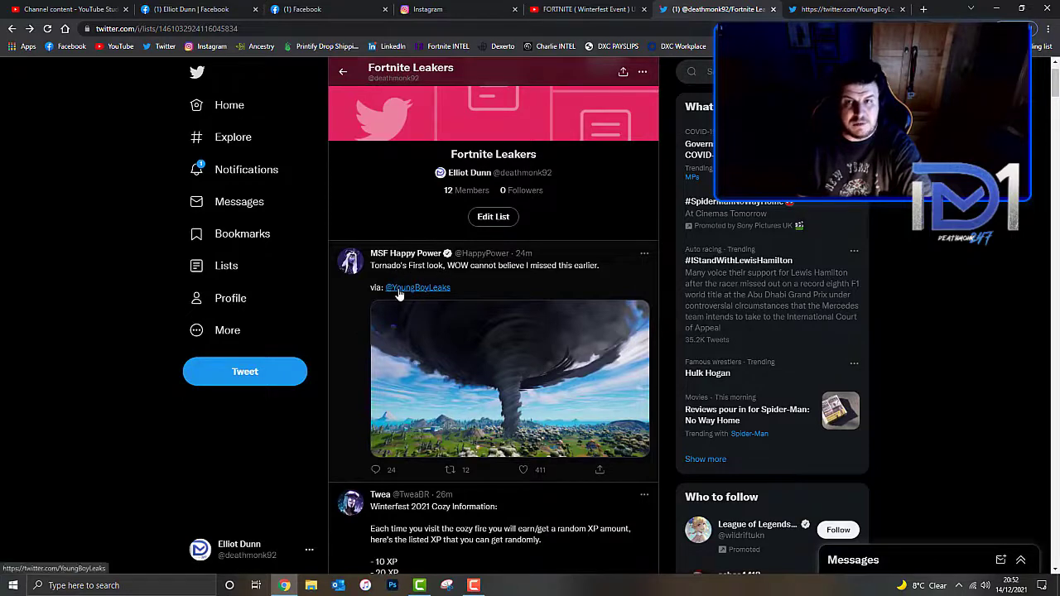
{"action": "left_click", "coordinate": [417, 288]}
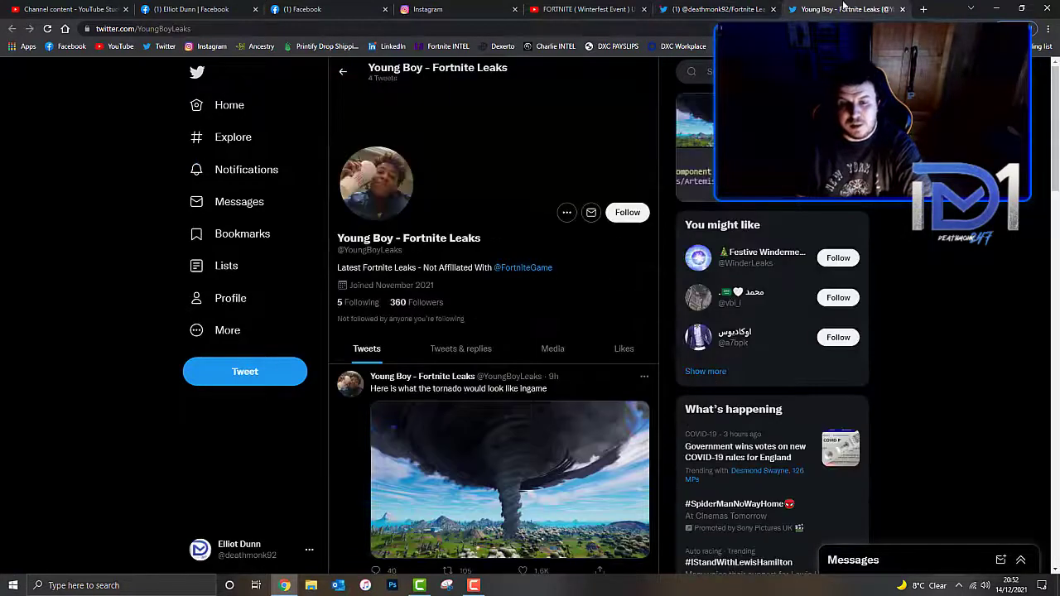
View the enlarged tornado image on the profile and close it.
{"action": "scroll", "scroll_direction": "down", "scroll_amount": 3}
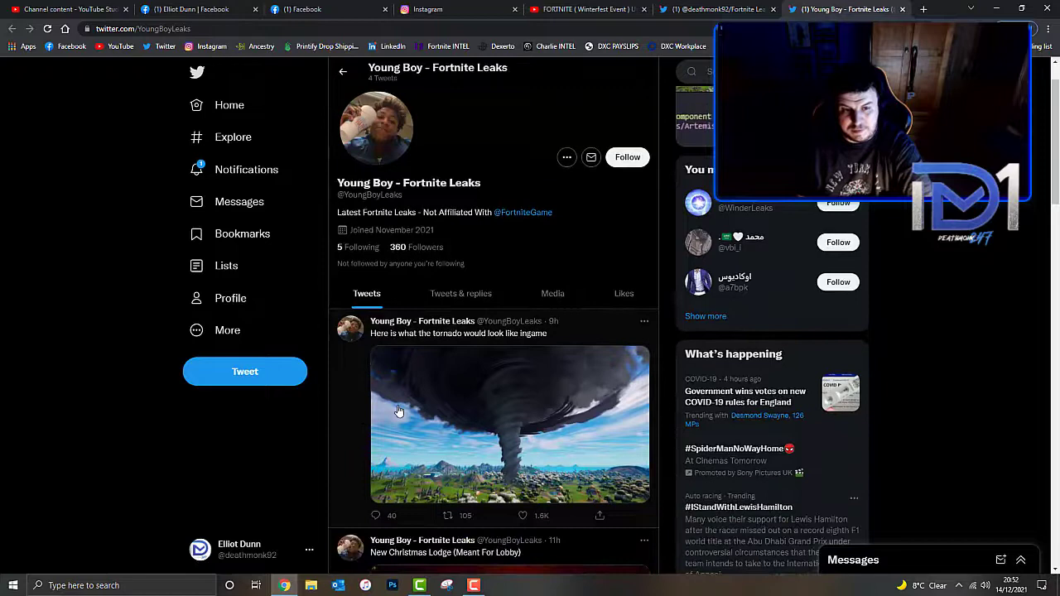
{"action": "scroll", "scroll_direction": "down", "scroll_amount": 3}
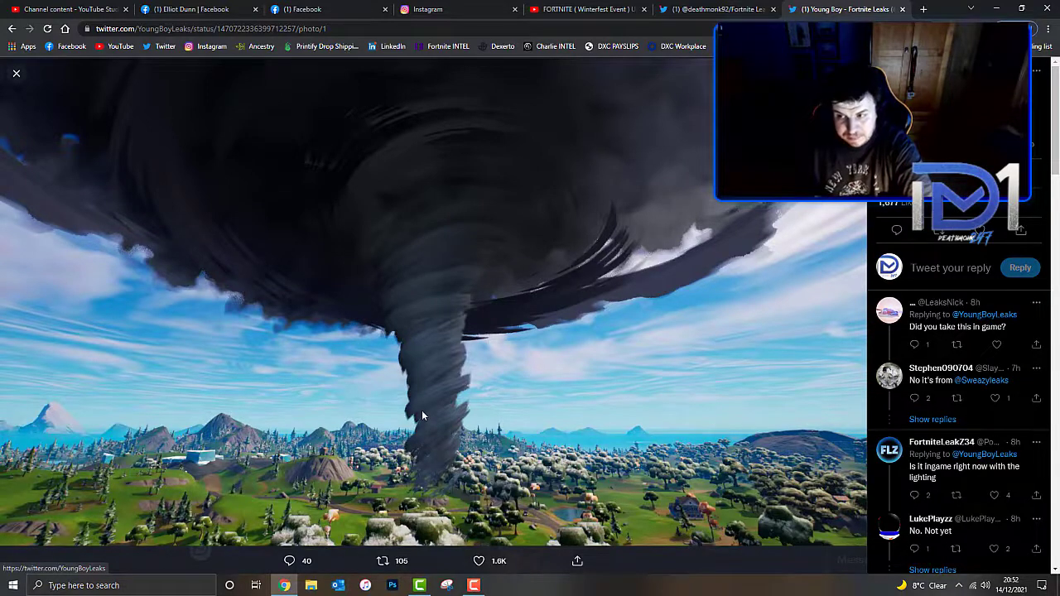
{"action": "mouse_move", "coordinate": [46, 123]}
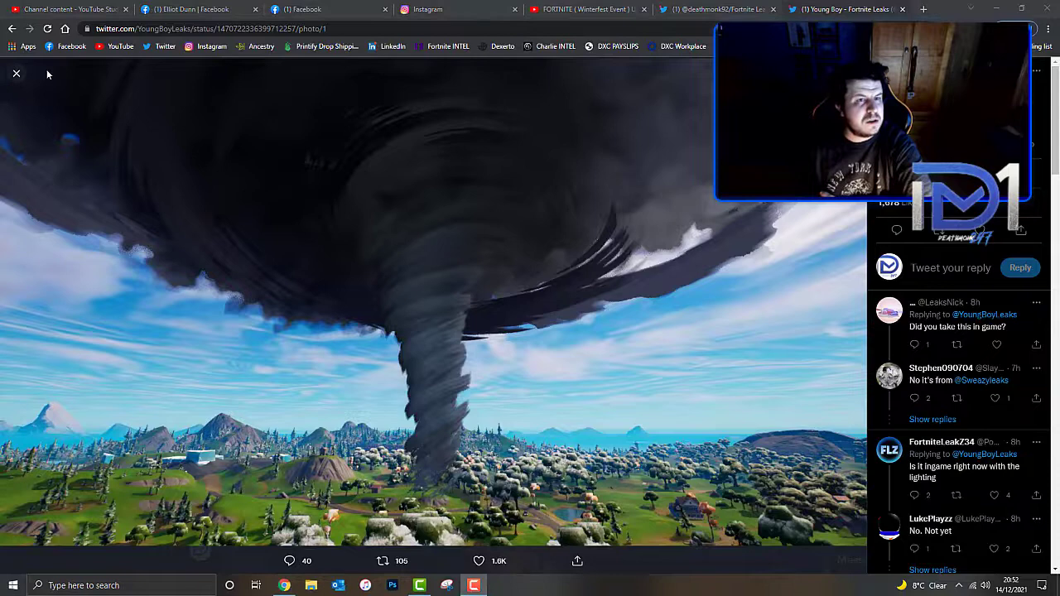
{"action": "left_click", "coordinate": [16, 73]}
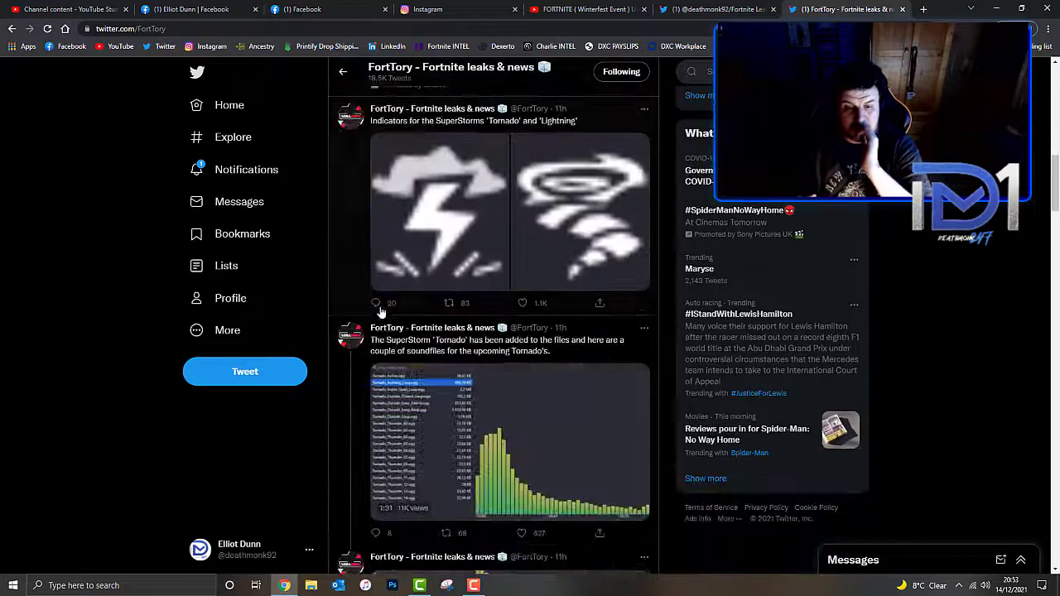
{"action": "scroll", "scroll_direction": "down", "scroll_amount": 3}
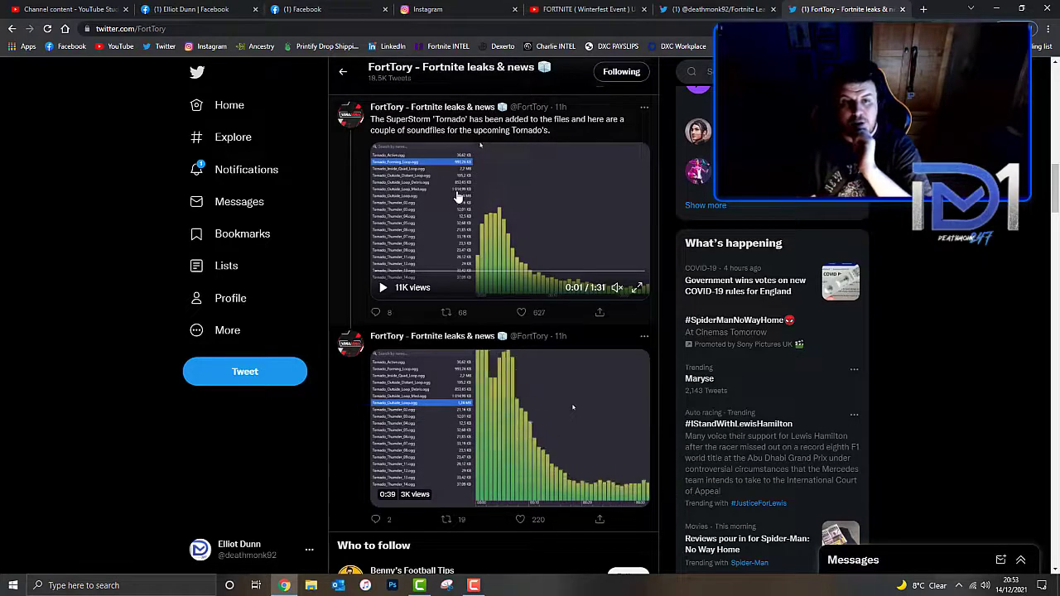
{"action": "scroll", "scroll_direction": "up", "scroll_amount": 3}
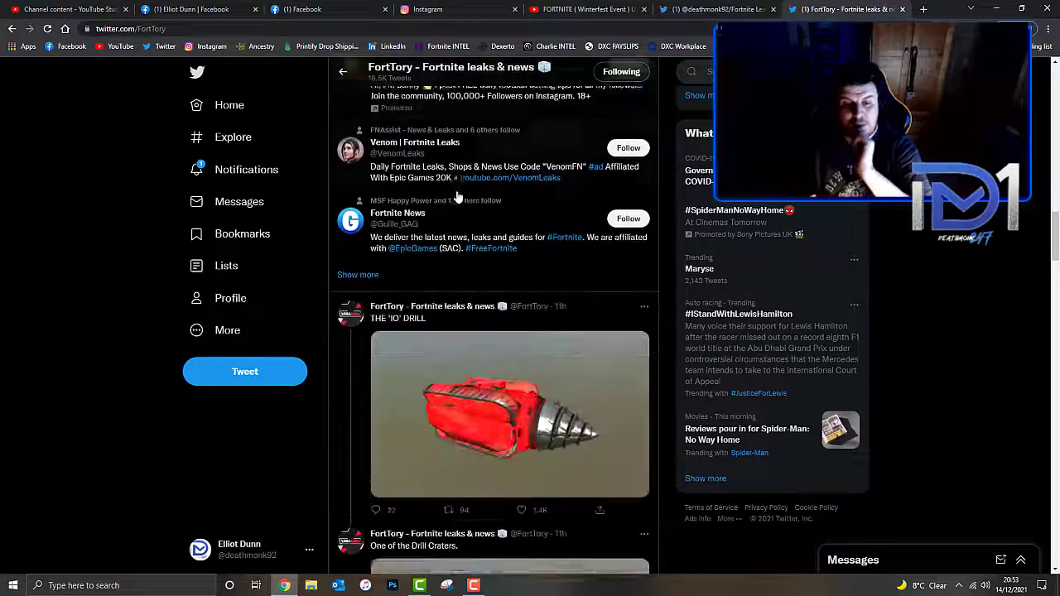
{"action": "scroll", "scroll_direction": "down", "scroll_amount": 3}
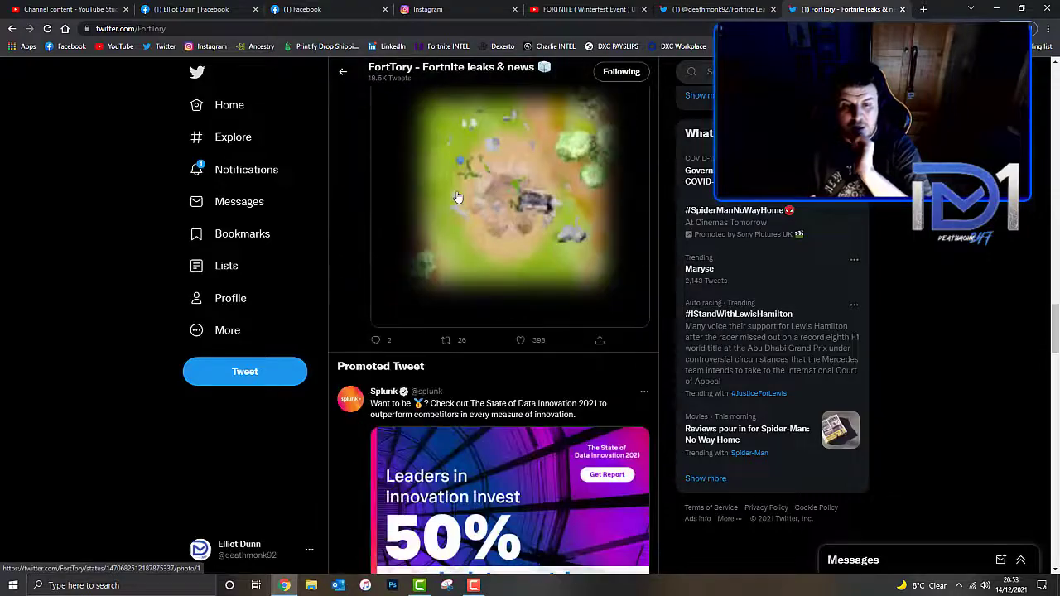
{"action": "scroll", "scroll_direction": "up", "scroll_amount": 3}
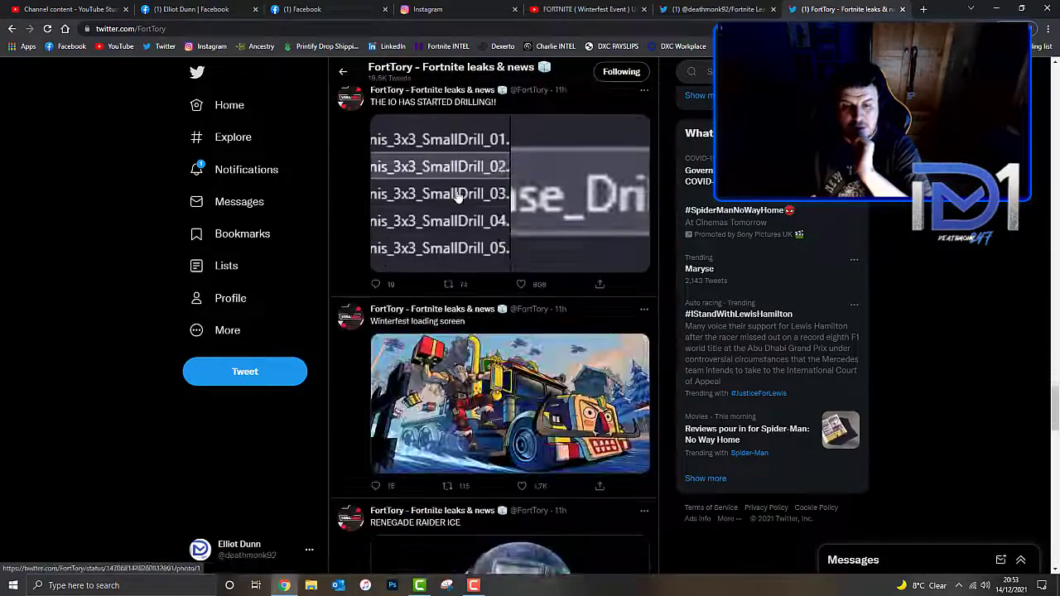
{"action": "scroll", "scroll_direction": "down", "scroll_amount": 3}
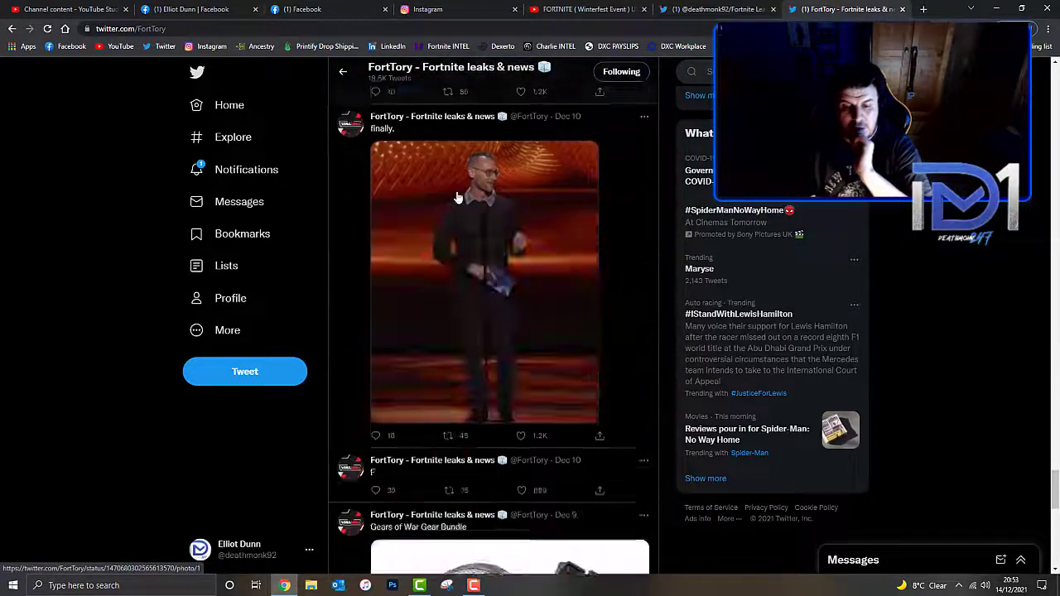
{"action": "scroll", "scroll_direction": "down", "scroll_amount": 3}
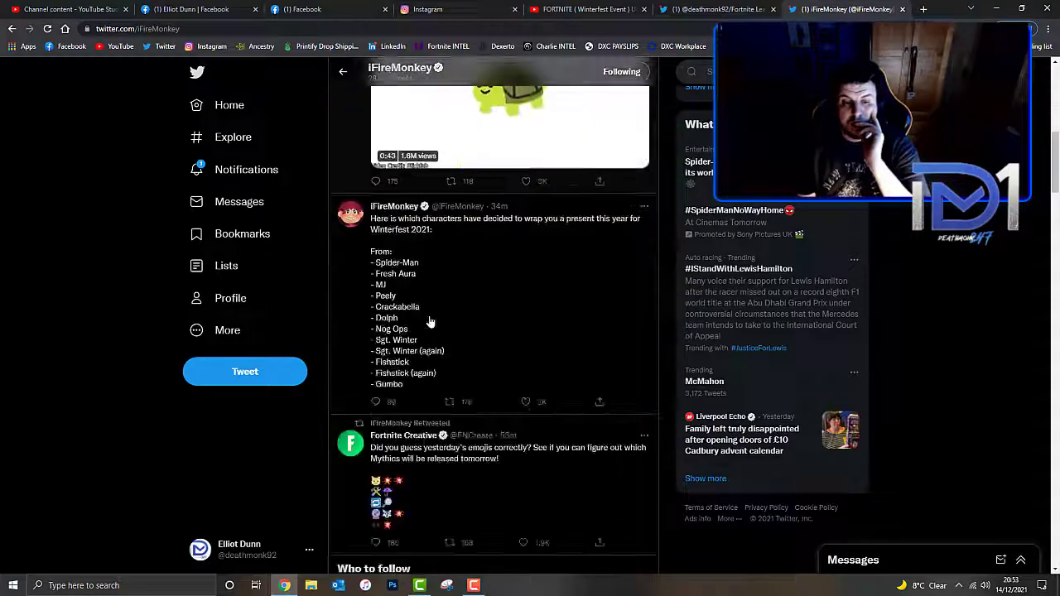
Scroll the leaker's timeline through the Winterfest dates, cosmetic sets, banner icon and lightning tweets.
{"action": "scroll", "scroll_direction": "up", "scroll_amount": 3}
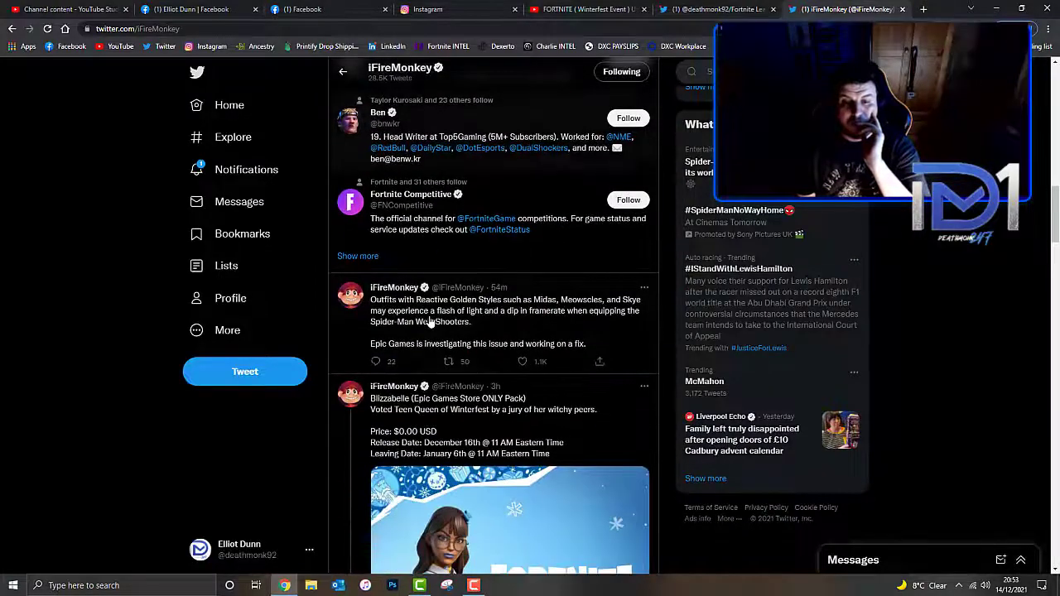
{"action": "scroll", "scroll_direction": "down", "scroll_amount": 3}
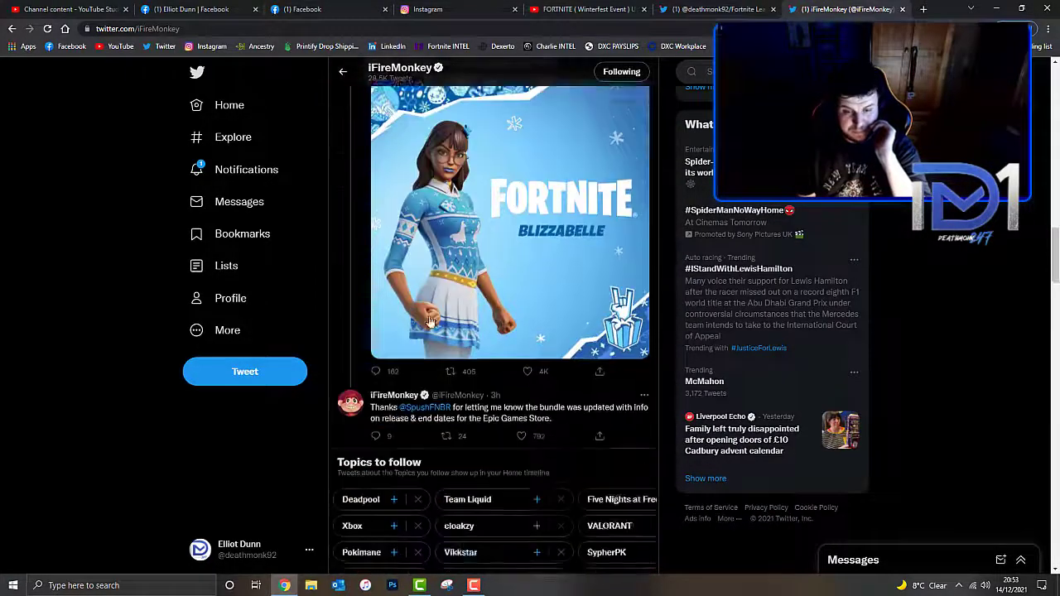
{"action": "scroll", "scroll_direction": "down", "scroll_amount": 3}
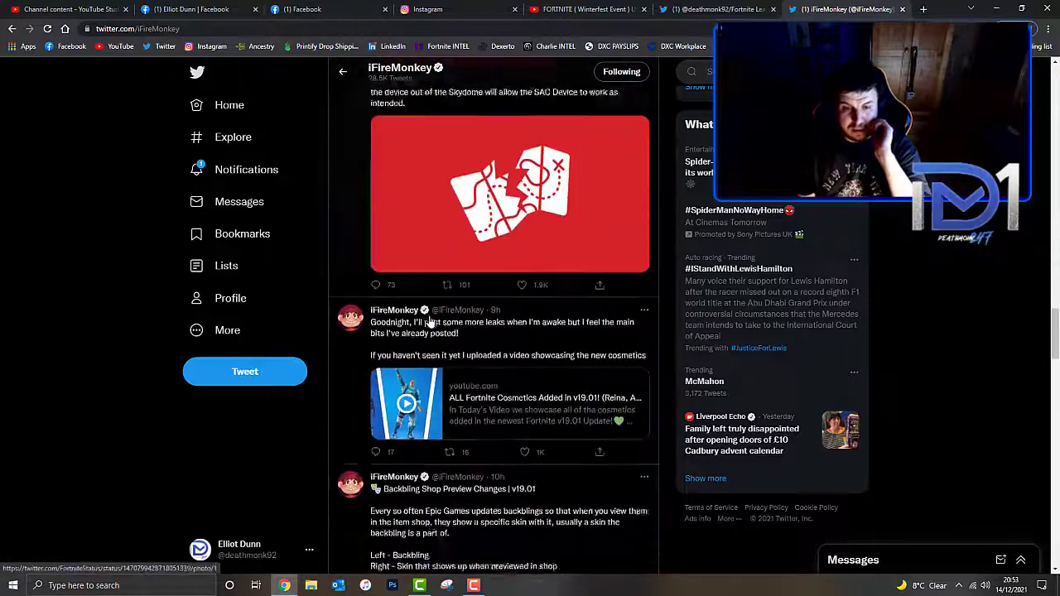
{"action": "scroll", "scroll_direction": "down", "scroll_amount": 3}
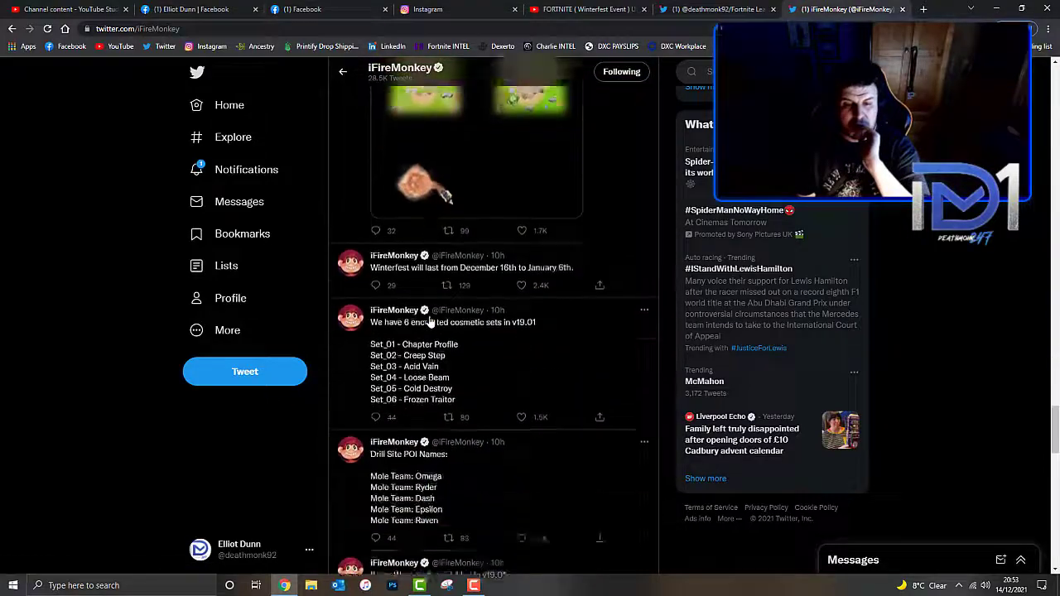
{"action": "scroll", "scroll_direction": "down", "scroll_amount": 3}
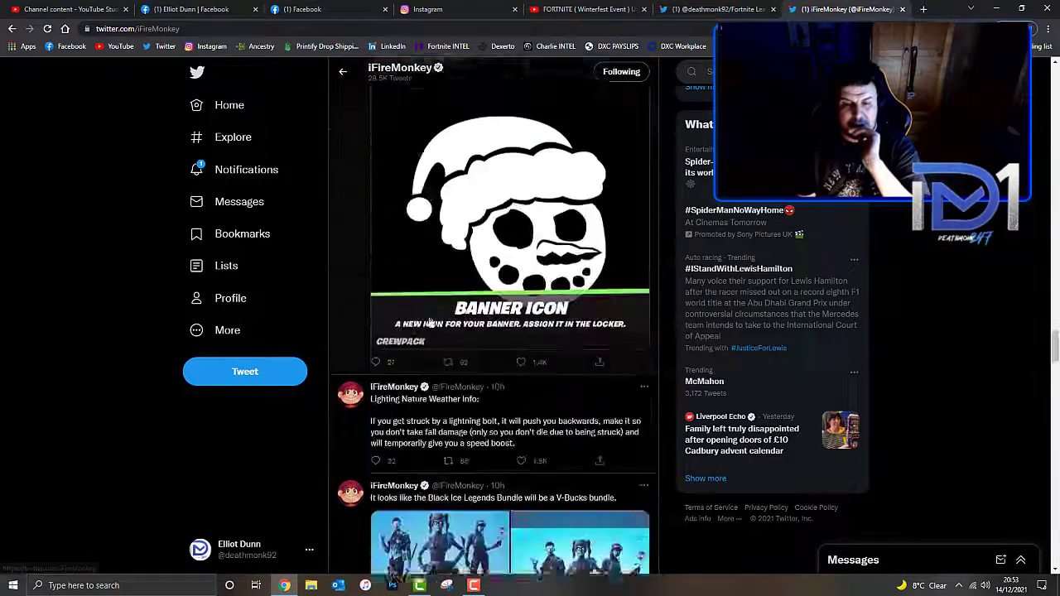
{"action": "scroll", "scroll_direction": "down", "scroll_amount": 3}
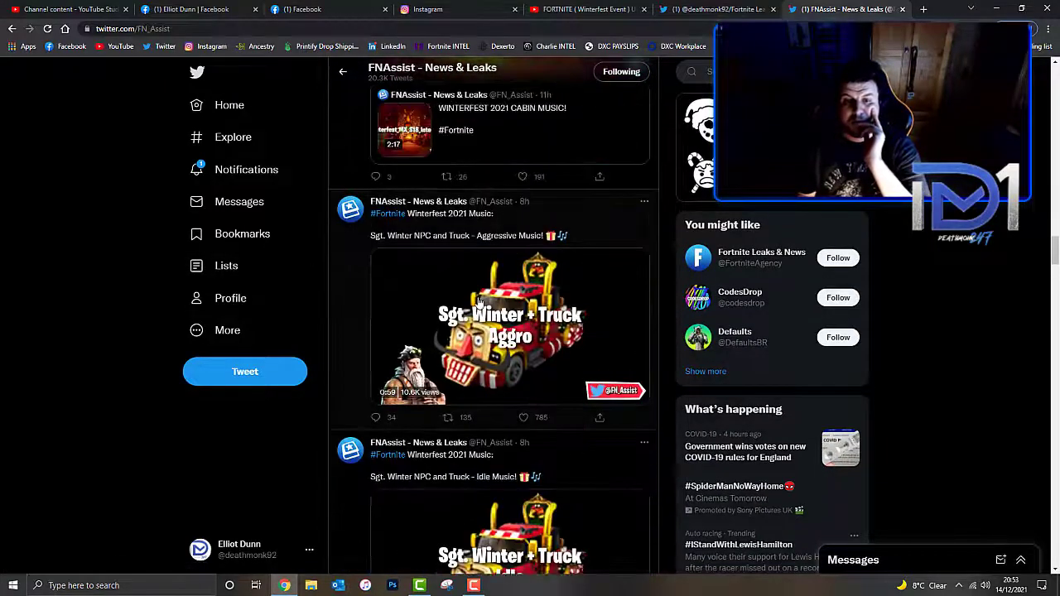
Play the Sgt. Winter NPC and Truck aggressive music clip on the FNAssist profile.
{"action": "scroll", "scroll_direction": "down", "scroll_amount": 3}
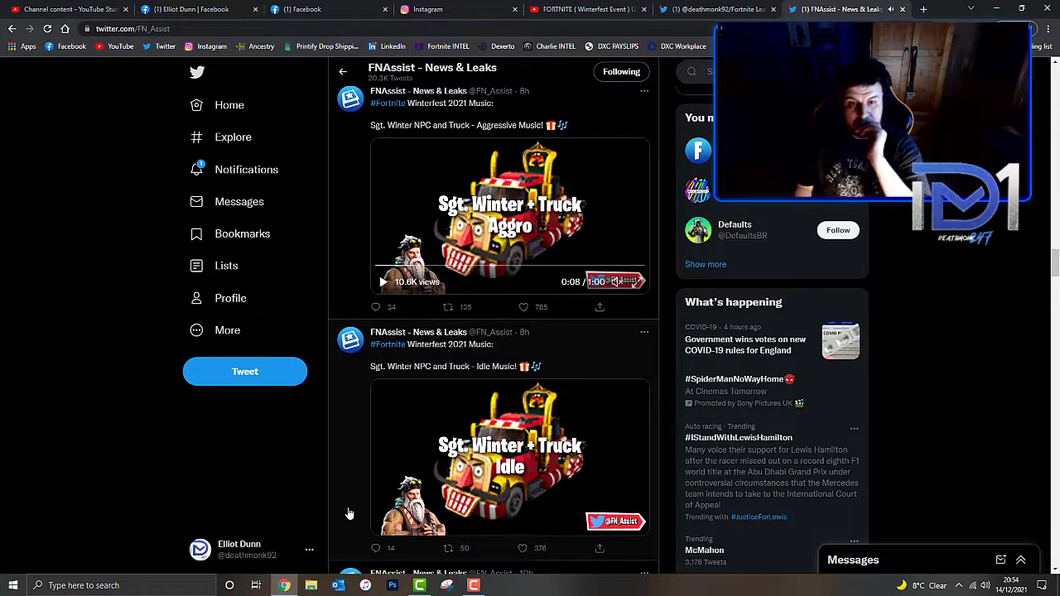
{"action": "left_click", "coordinate": [383, 523]}
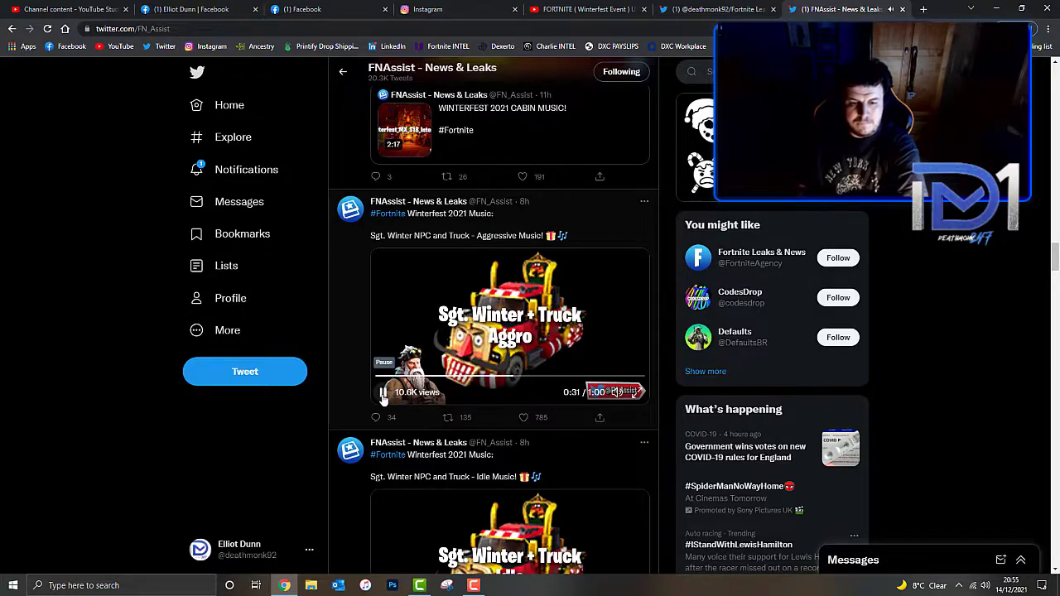
Open the Winterfest 2021 Cabin Interior Music YouTube link from the FNAssist tweet in a new tab.
{"action": "scroll", "scroll_direction": "up", "scroll_amount": 3}
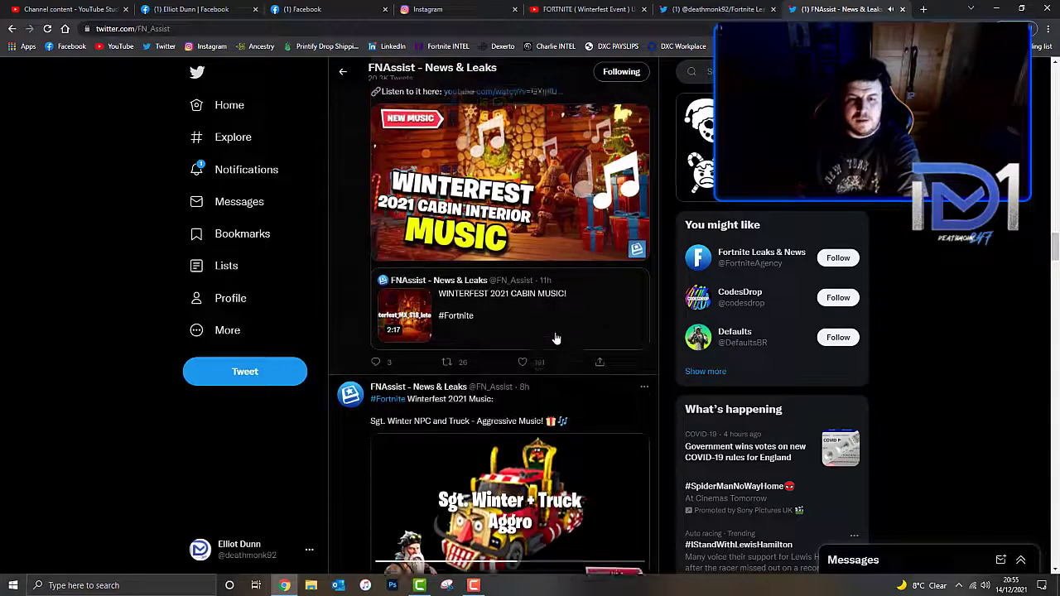
{"action": "scroll", "scroll_direction": "up", "scroll_amount": 3}
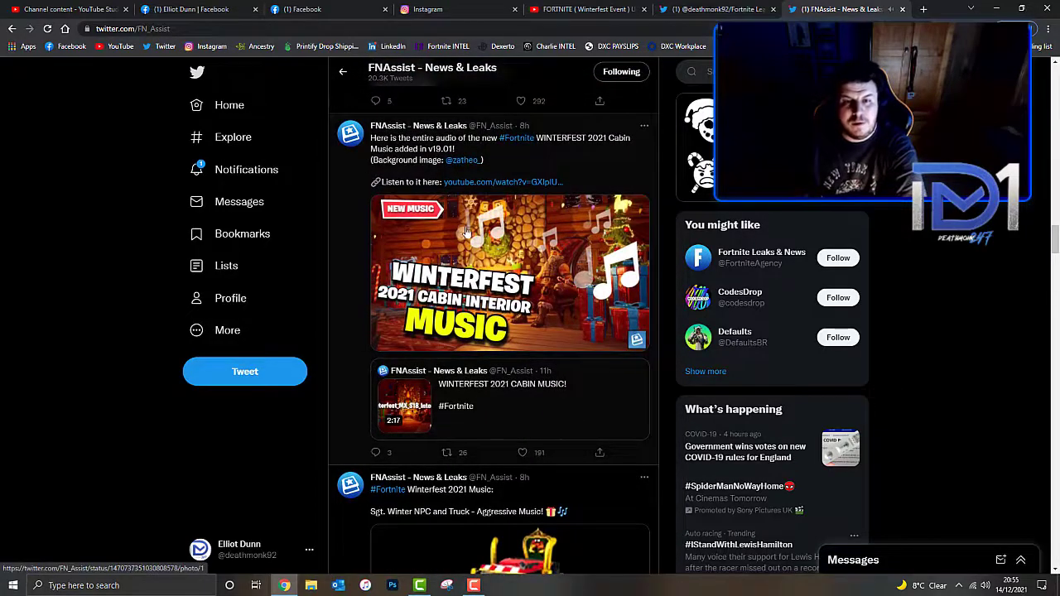
{"action": "mouse_move", "coordinate": [471, 181]}
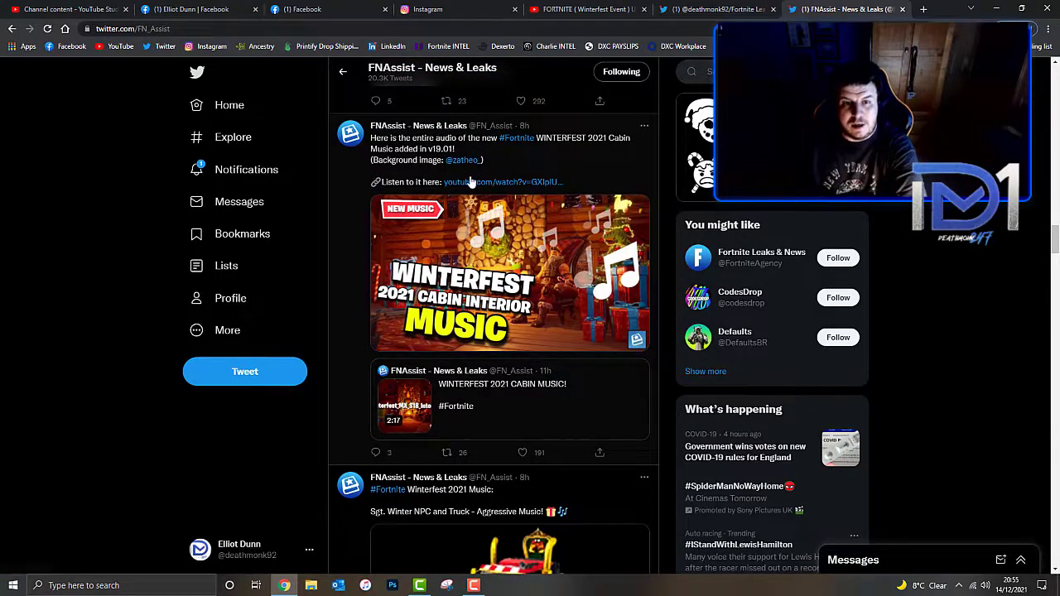
{"action": "left_click", "coordinate": [500, 181]}
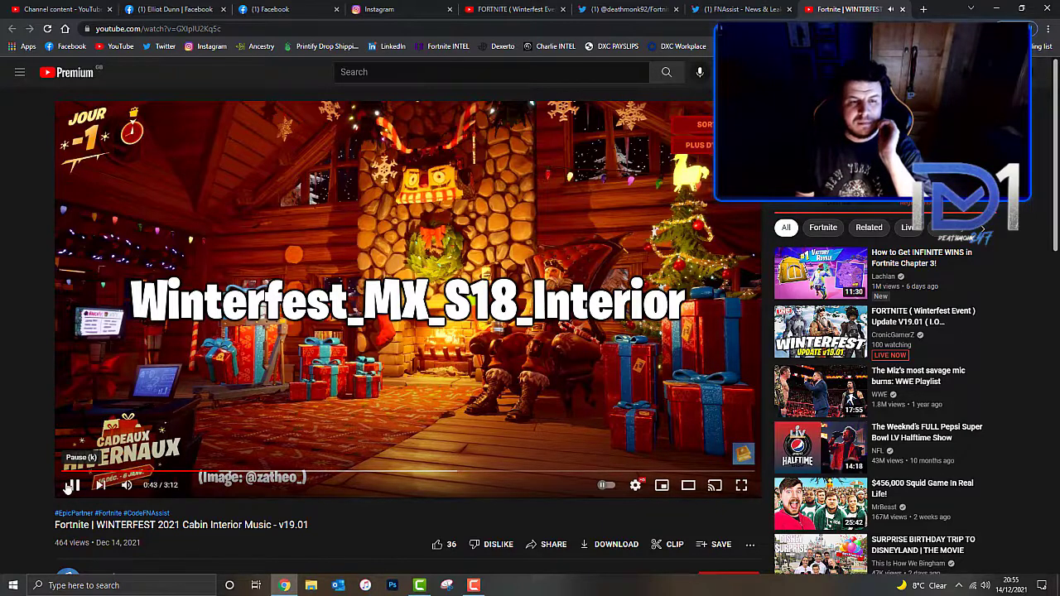
Pause the Winterfest cabin music video at 0:44 and return to the Fortnite Leakers list.
{"action": "left_click", "coordinate": [73, 484]}
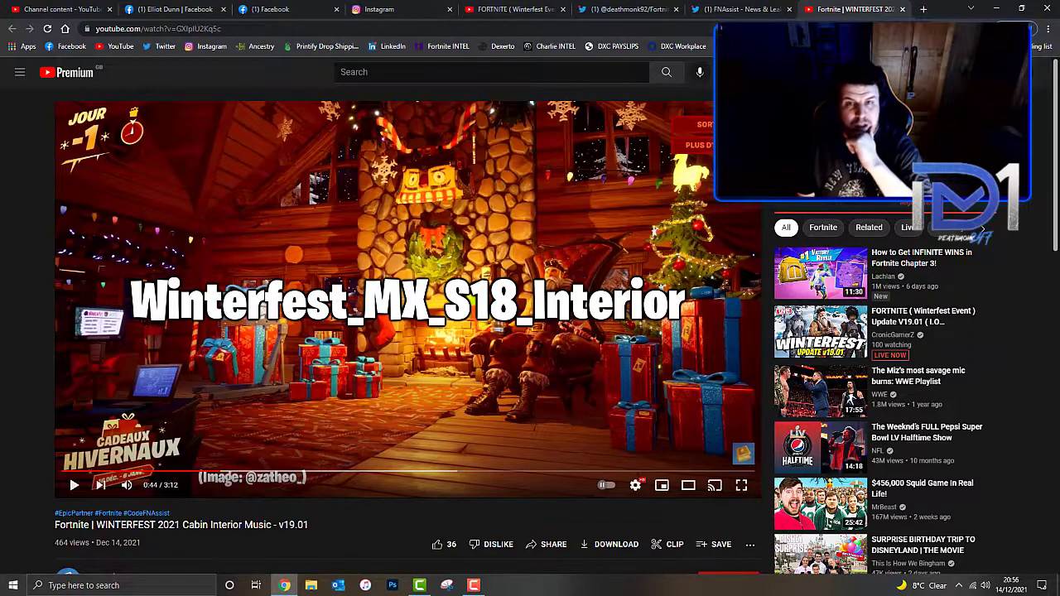
{"action": "left_click", "coordinate": [616, 10]}
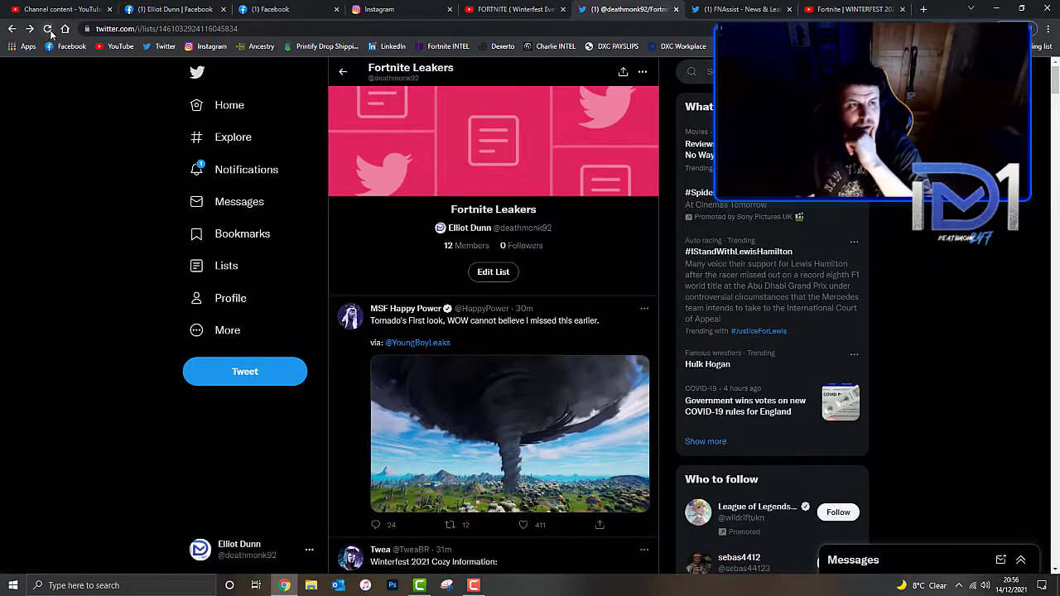
Reload the Fortnite Leakers list and scroll through tornado and Blizzabelle tweets to the free outfit post.
{"action": "left_click", "coordinate": [46, 29]}
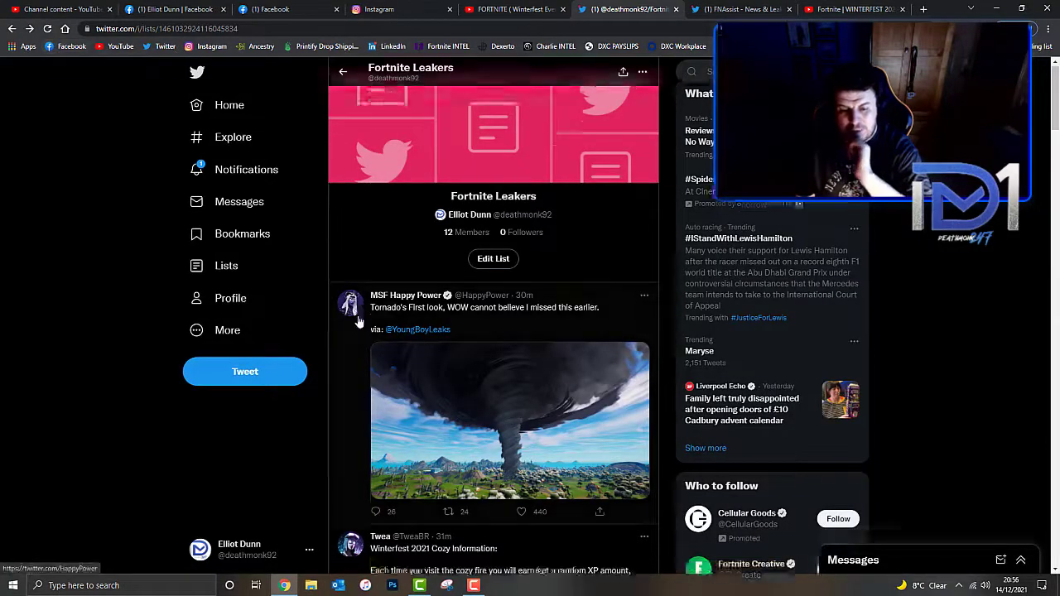
{"action": "scroll", "scroll_direction": "down", "scroll_amount": 3}
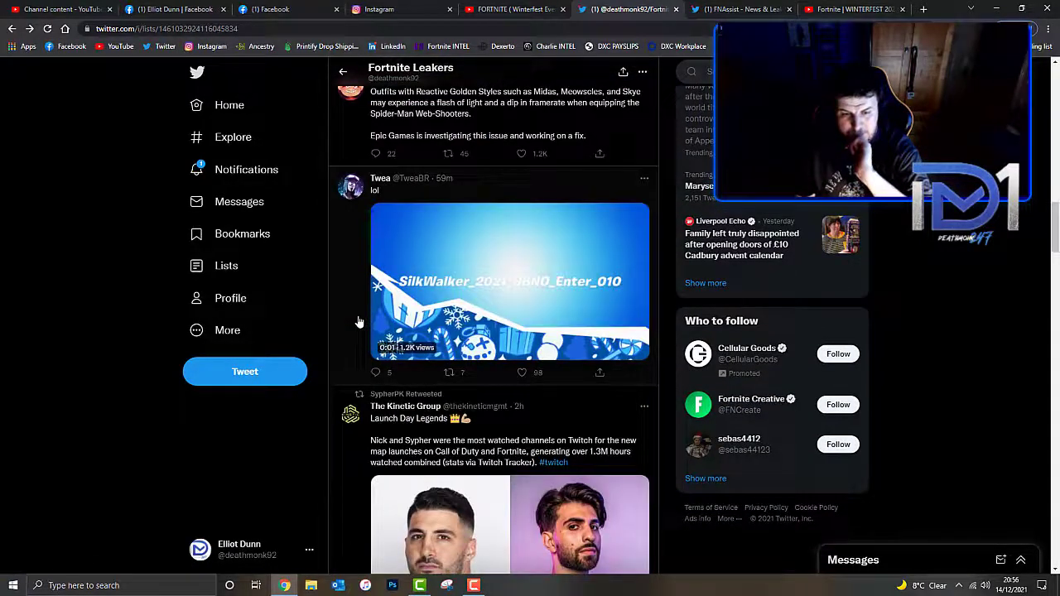
{"action": "scroll", "scroll_direction": "down", "scroll_amount": 3}
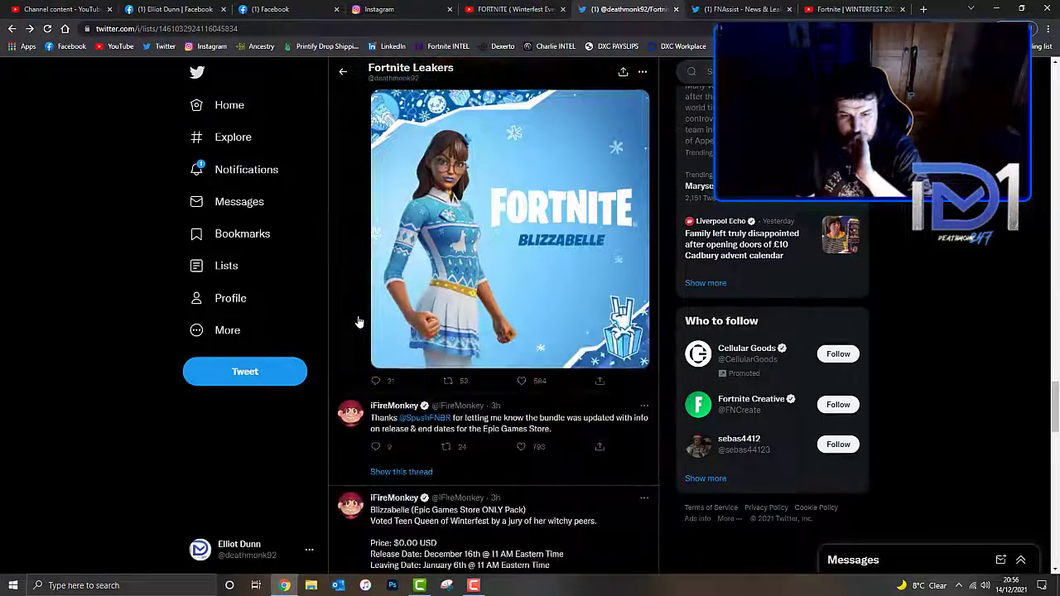
{"action": "scroll", "scroll_direction": "down", "scroll_amount": 3}
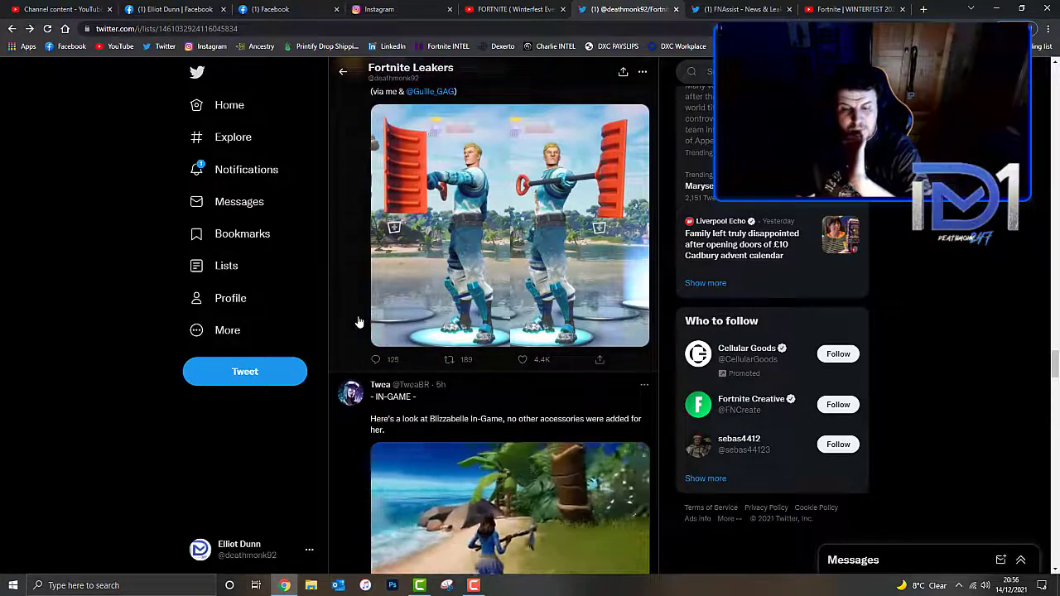
{"action": "scroll", "scroll_direction": "down", "scroll_amount": 3}
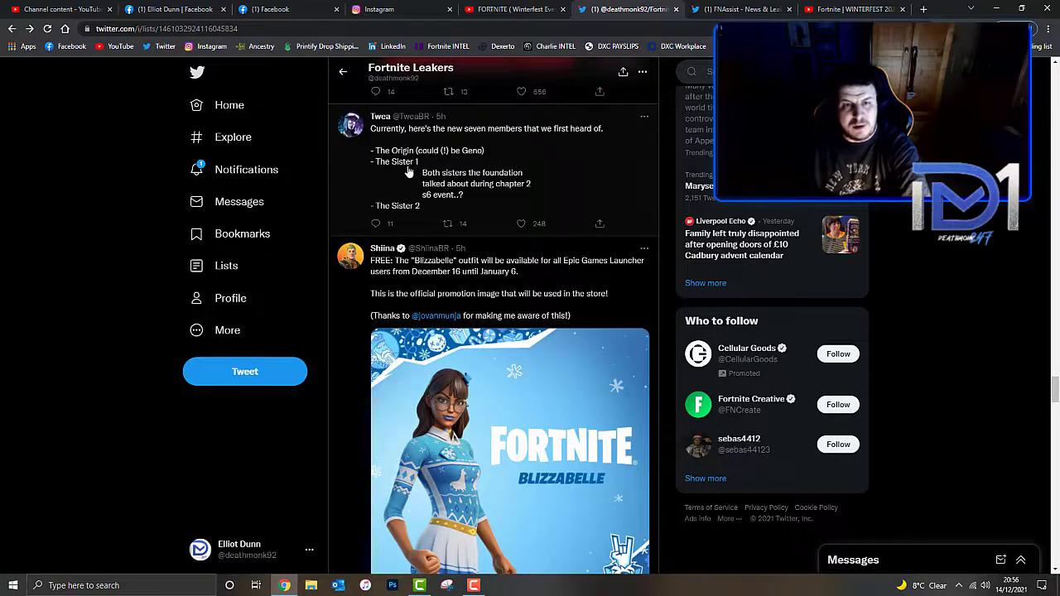
{"action": "mouse_move", "coordinate": [444, 199]}
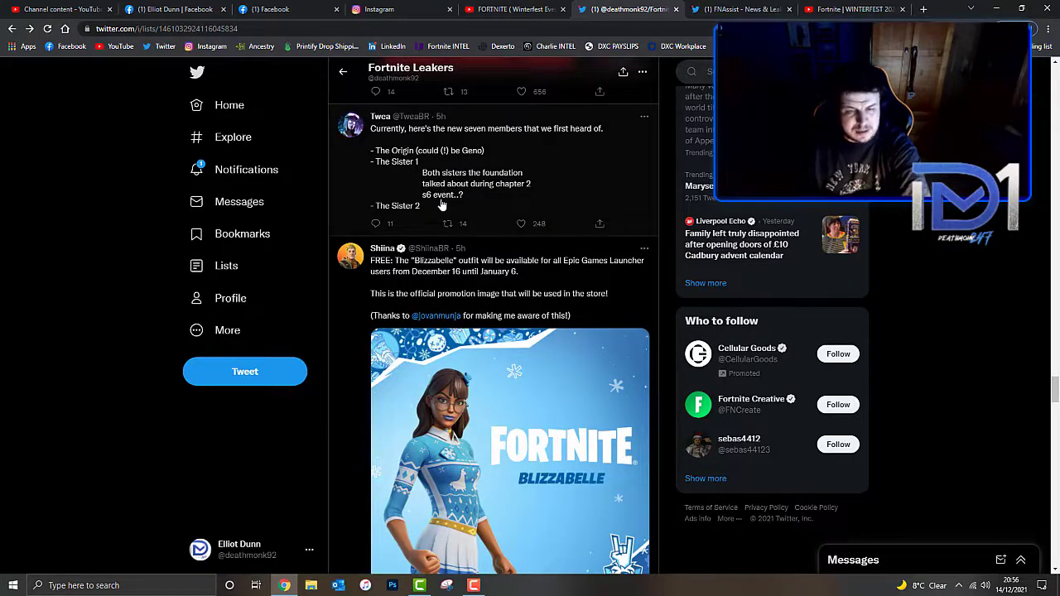
Scroll the list past the IO drills, Creative mythics and Season 2 anniversary tweets.
{"action": "scroll", "scroll_direction": "down", "scroll_amount": 3}
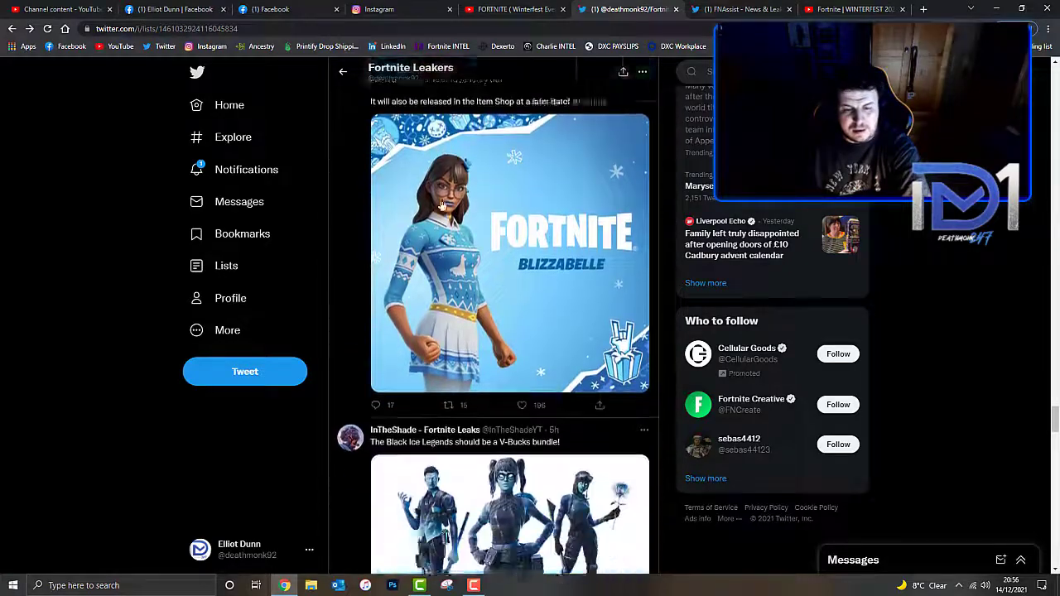
{"action": "scroll", "scroll_direction": "down", "scroll_amount": 3}
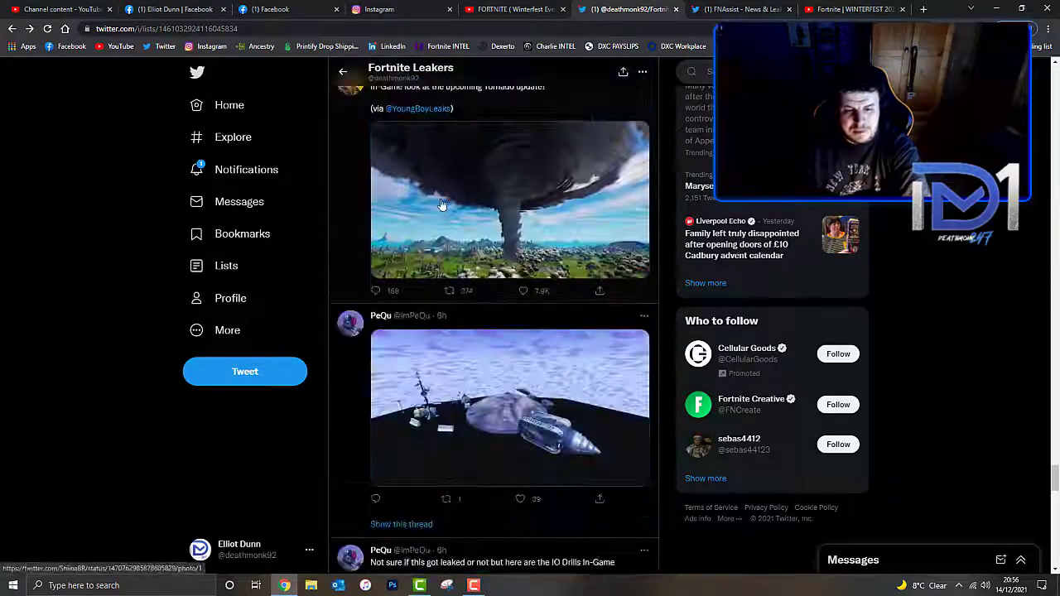
{"action": "scroll", "scroll_direction": "up", "scroll_amount": 3}
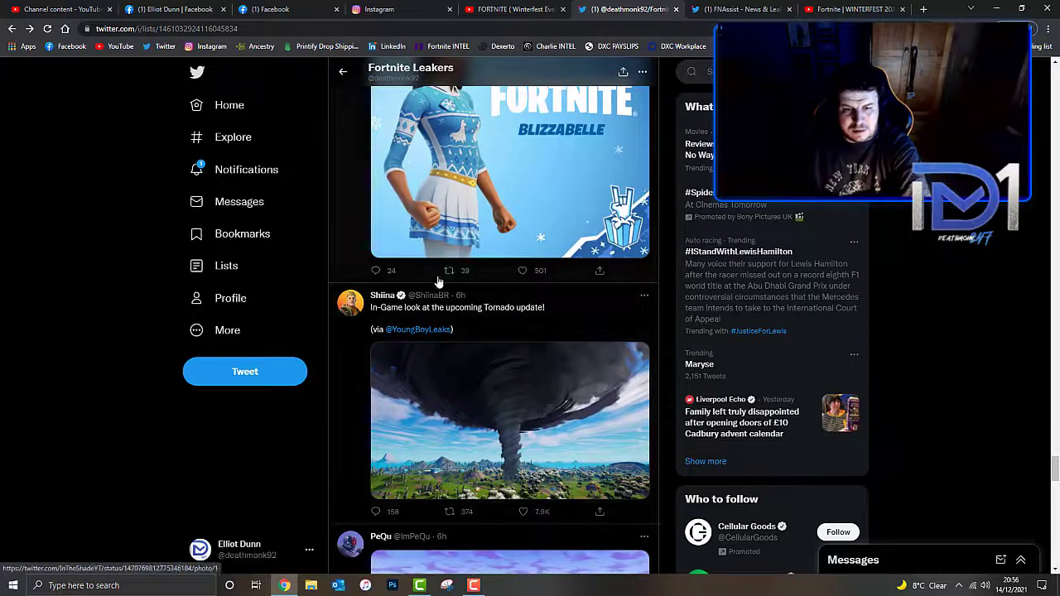
{"action": "scroll", "scroll_direction": "down", "scroll_amount": 3}
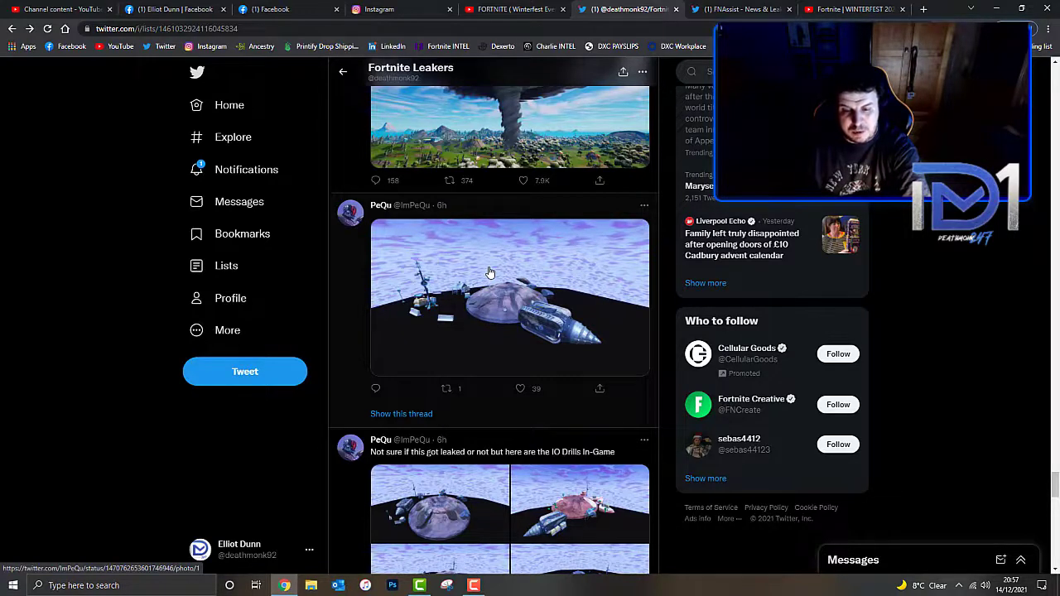
{"action": "scroll", "scroll_direction": "down", "scroll_amount": 3}
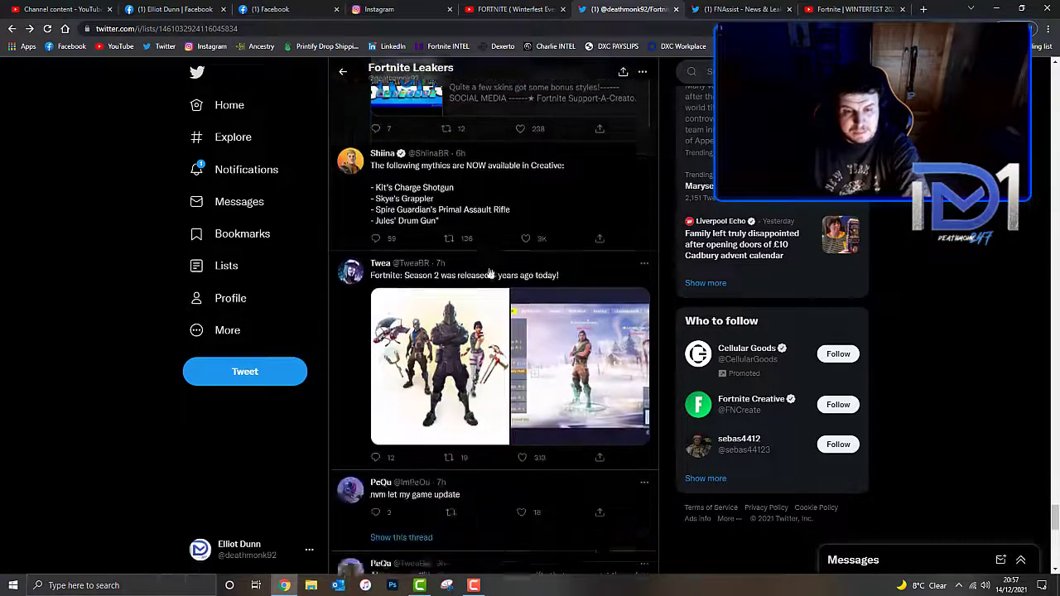
{"action": "scroll", "scroll_direction": "down", "scroll_amount": 3}
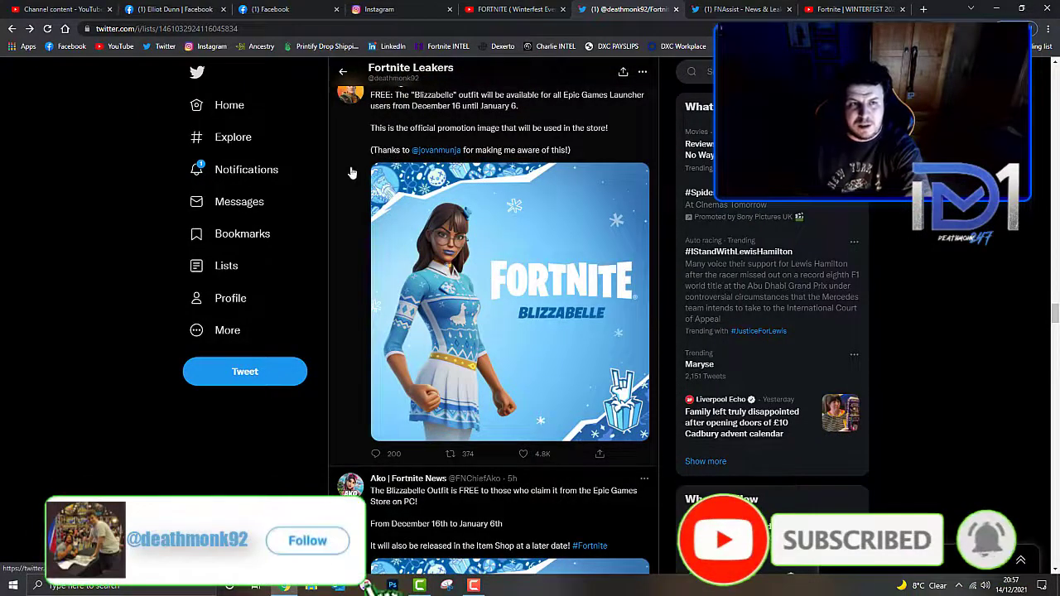
Select the free Blizzabelle outfit tweet on the Fortnite Leakers list page.
{"action": "left_click", "coordinate": [308, 540]}
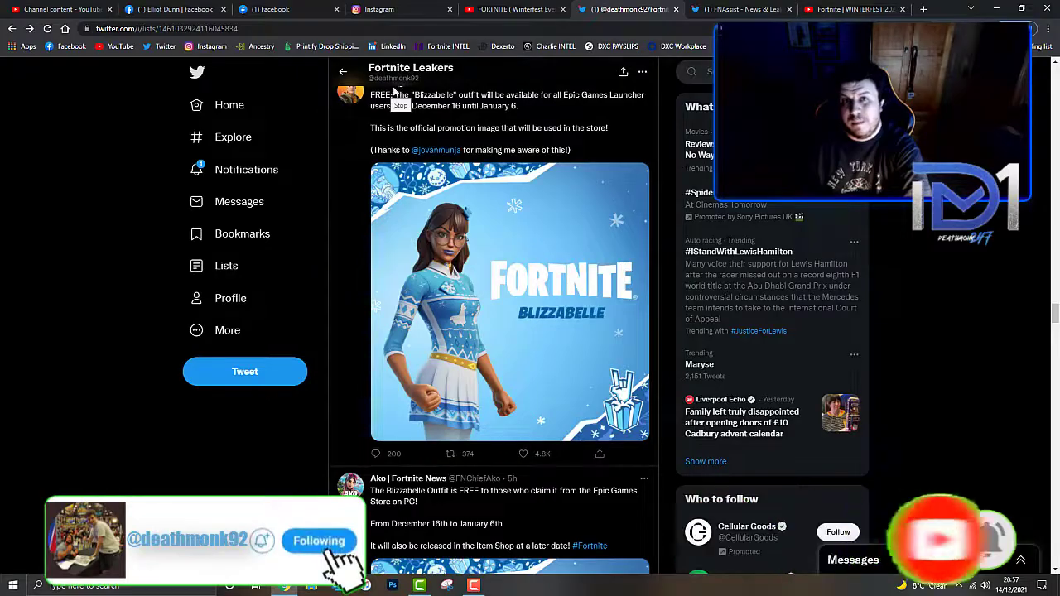